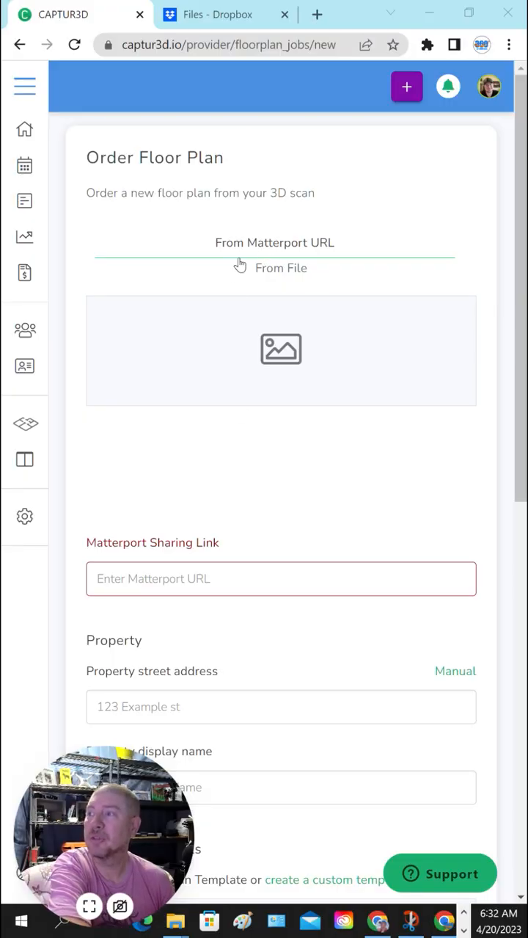
{"action": "mouse_move", "coordinate": [236, 554]}
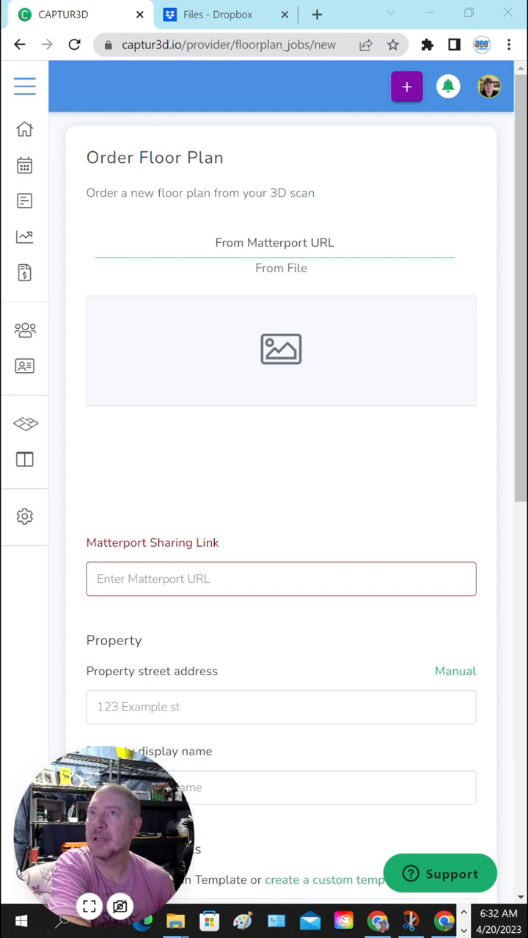
{"action": "left_click", "coordinate": [259, 30]}
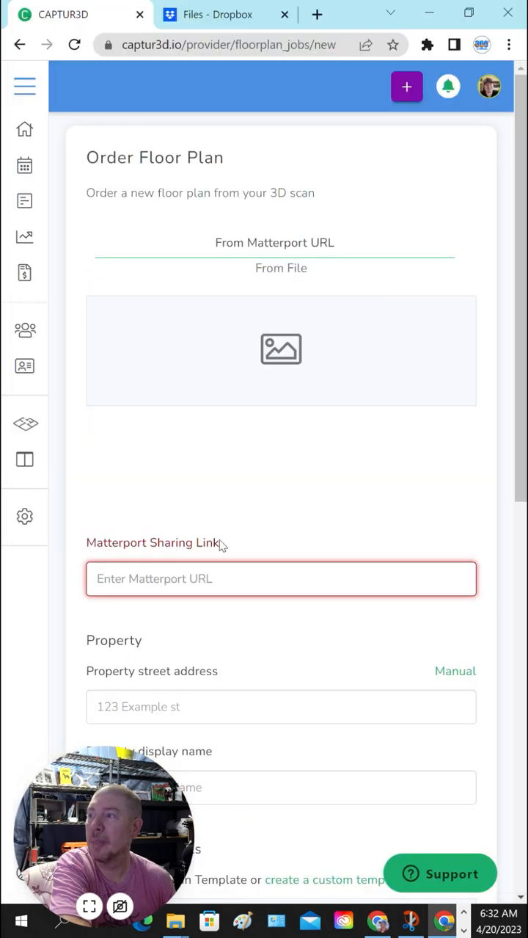
{"action": "type", "text": "https://my.matterport.com/show/?m=MvP2e4rSjzi"}
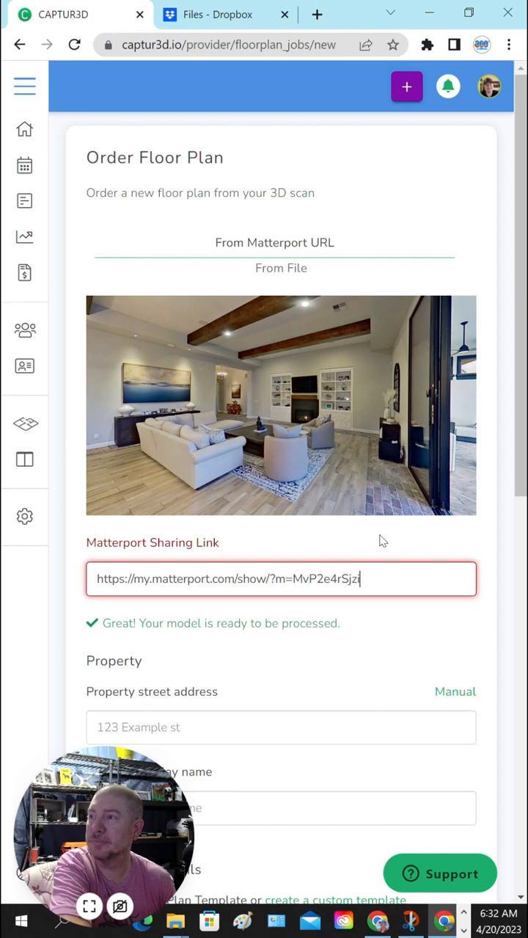
Enter 'bronco' as the property street address and display name.
{"action": "scroll", "scroll_direction": "down", "scroll_amount": 3}
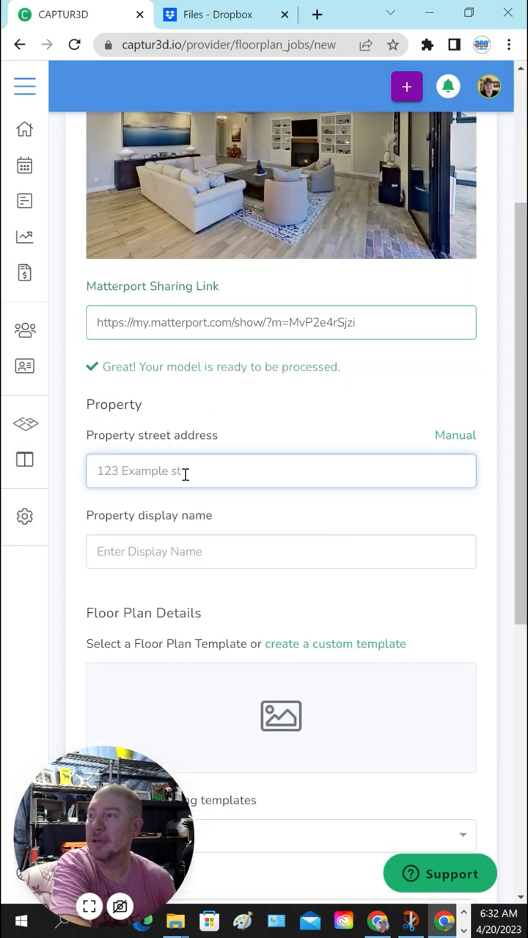
{"action": "type", "text": "b"}
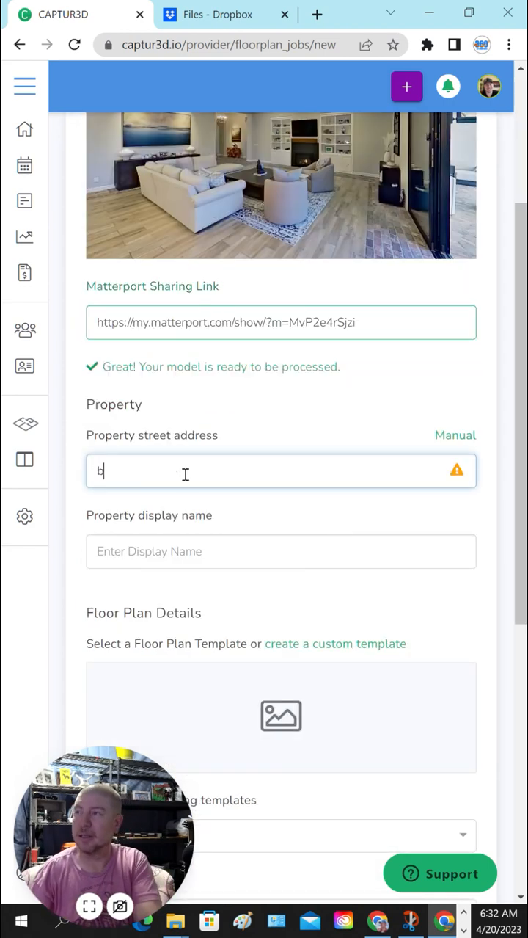
{"action": "type", "text": "ronco"}
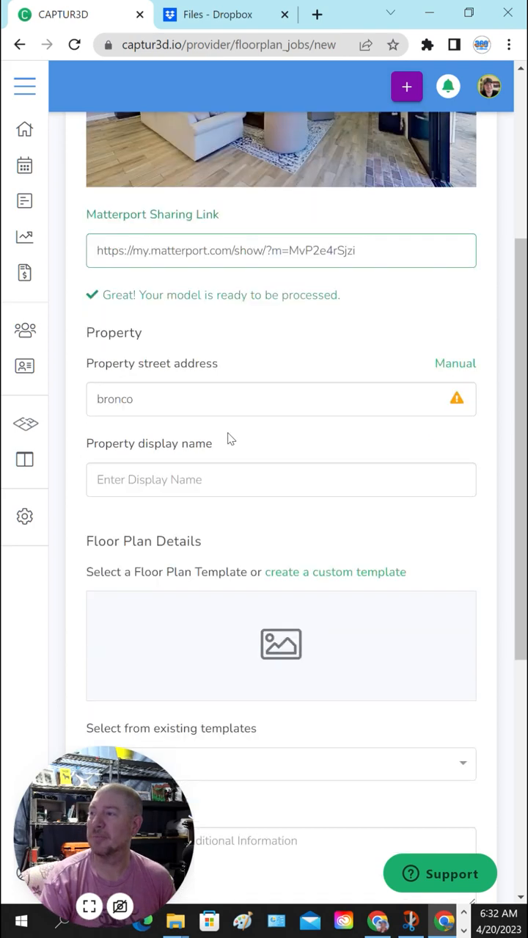
{"action": "left_click", "coordinate": [281, 479]}
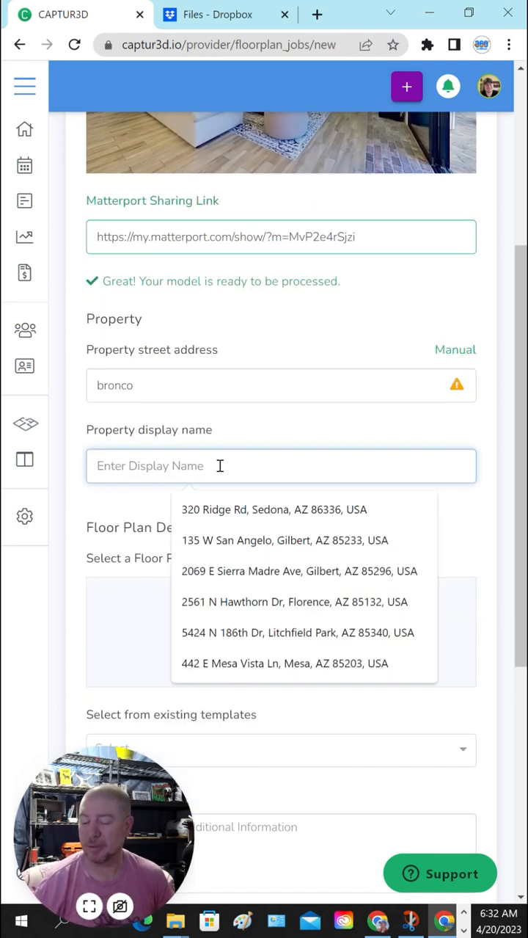
{"action": "type", "text": "bronco"}
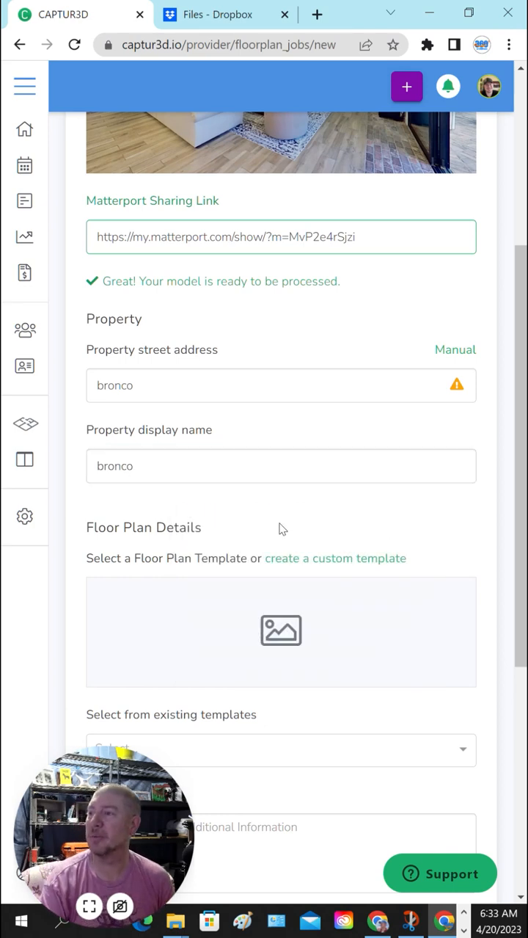
Choose the '3D Alone 2D+Site' floor plan template from existing templates.
{"action": "scroll", "scroll_direction": "down", "scroll_amount": 3}
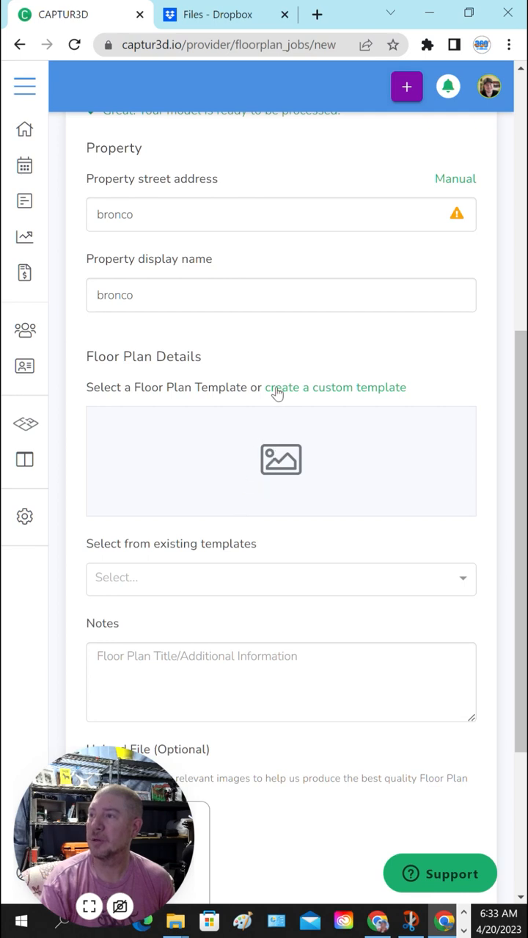
{"action": "left_click", "coordinate": [281, 578]}
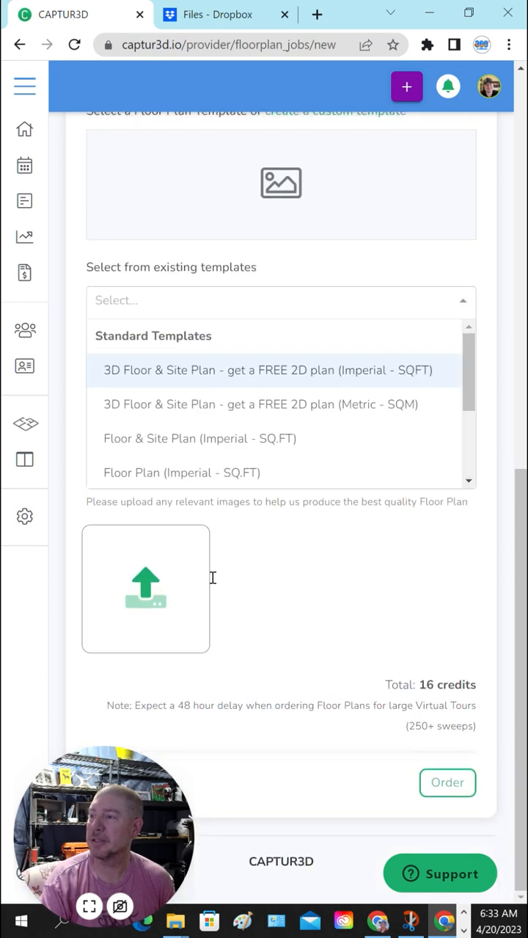
{"action": "scroll", "scroll_direction": "down", "scroll_amount": 3}
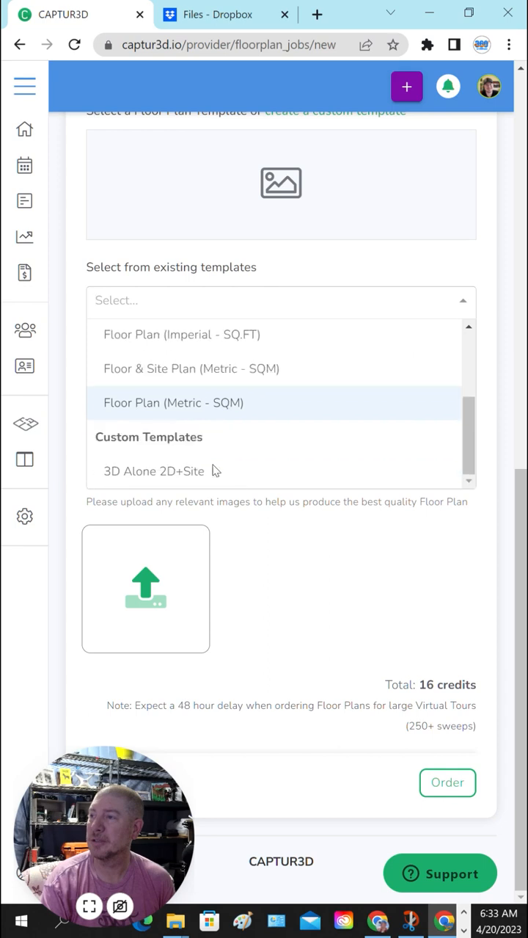
{"action": "left_click", "coordinate": [153, 470]}
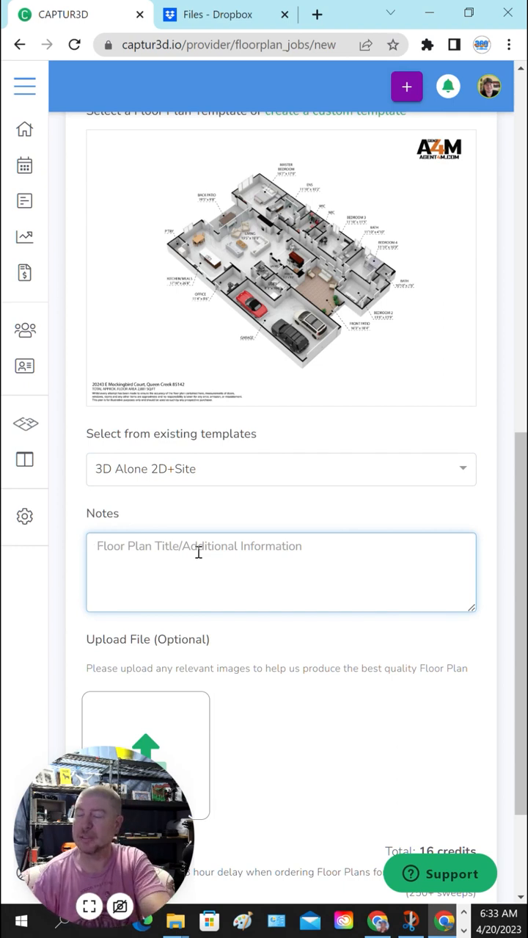
Type notes: please include pool in the floor plan, house sq ft, garage 25x29.
{"action": "type", "text": "Please"}
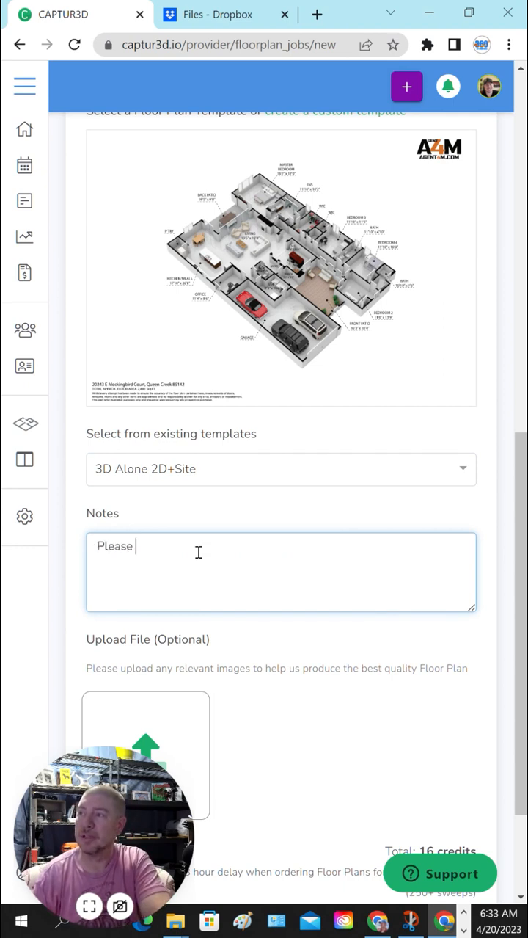
{"action": "type", "text": "include pool"}
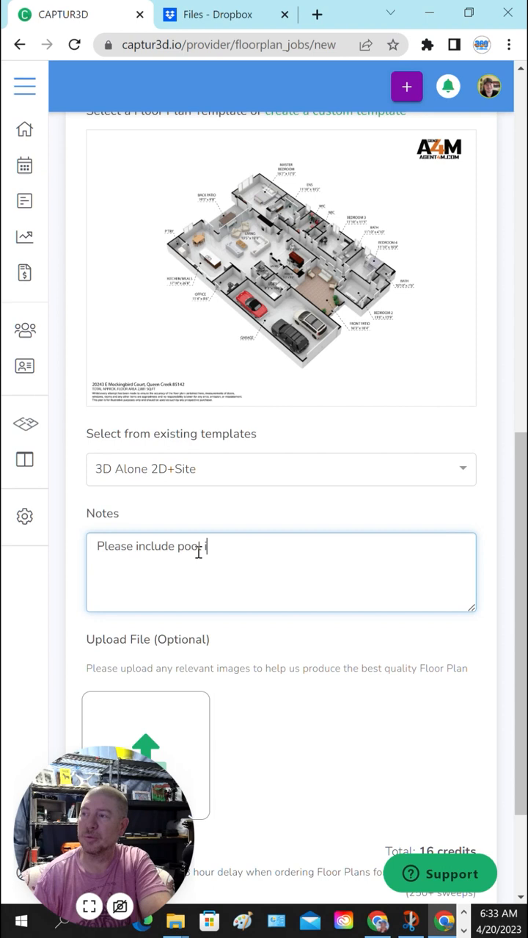
{"action": "type", "text": "in the floorplans"}
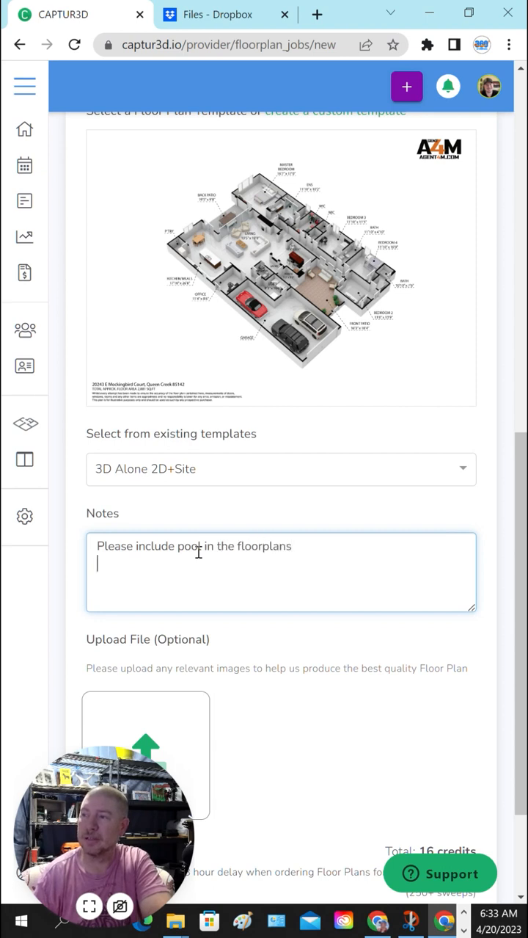
{"action": "type", "text": "house sq ft."}
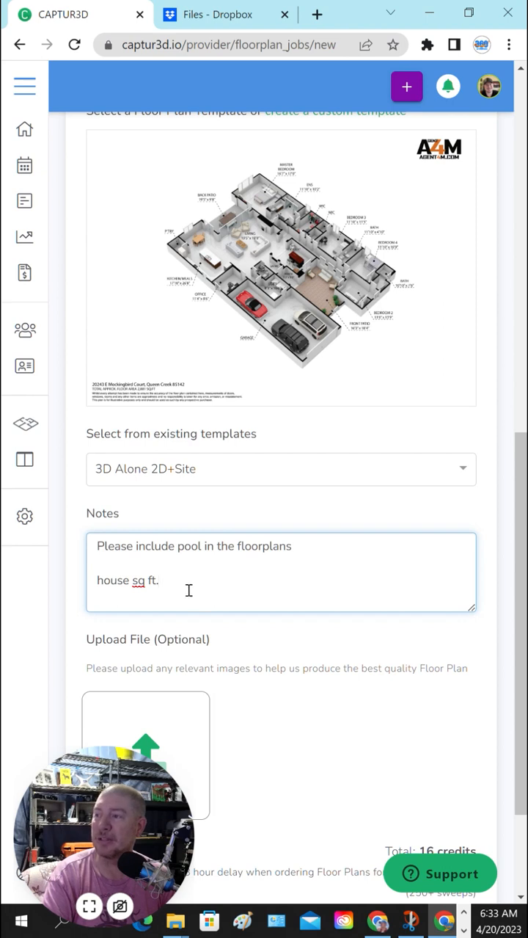
{"action": "mouse_move", "coordinate": [185, 556]}
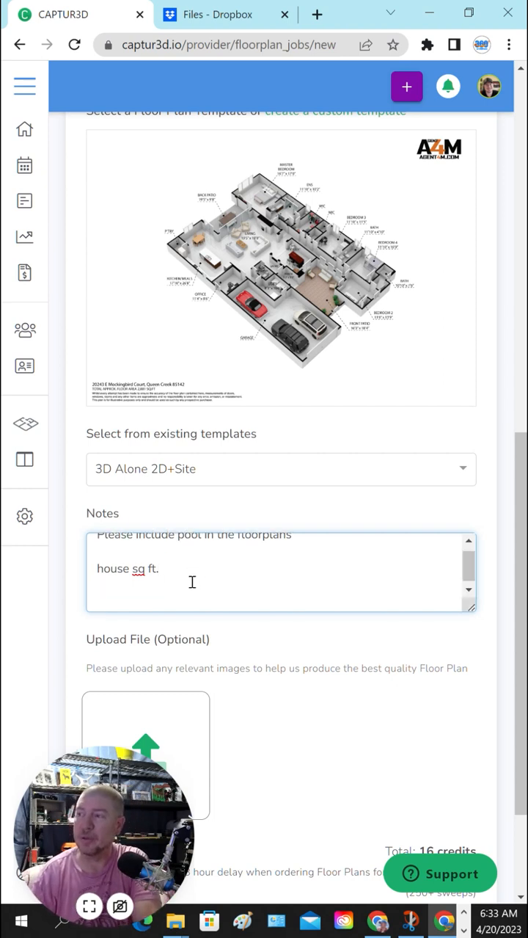
{"action": "type", "text": "garga"}
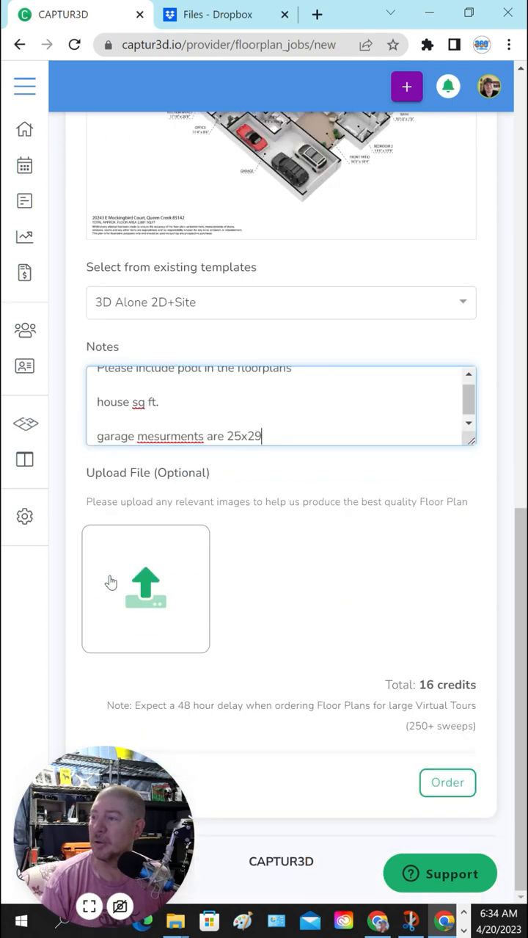
Upload the aerial Screenshot 2023-04-20 JPG as a reference file.
{"action": "left_click", "coordinate": [145, 588]}
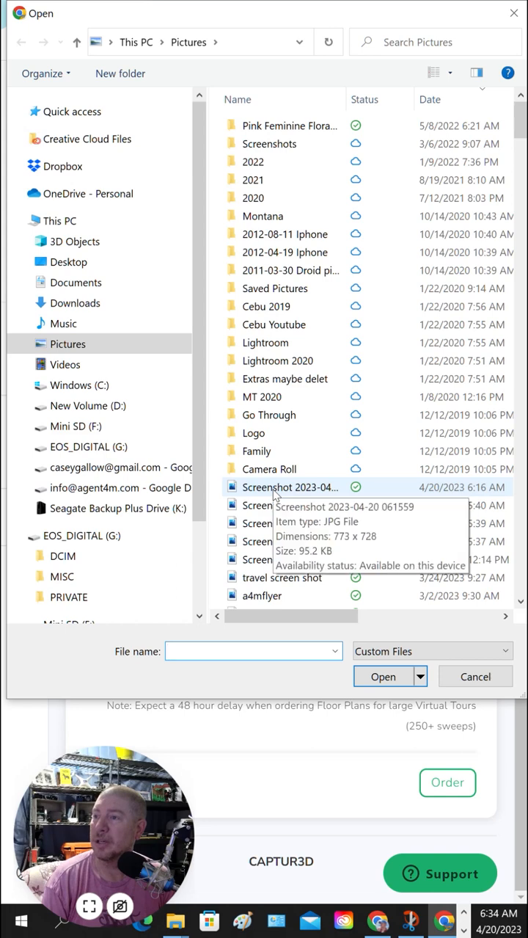
{"action": "left_click", "coordinate": [290, 486]}
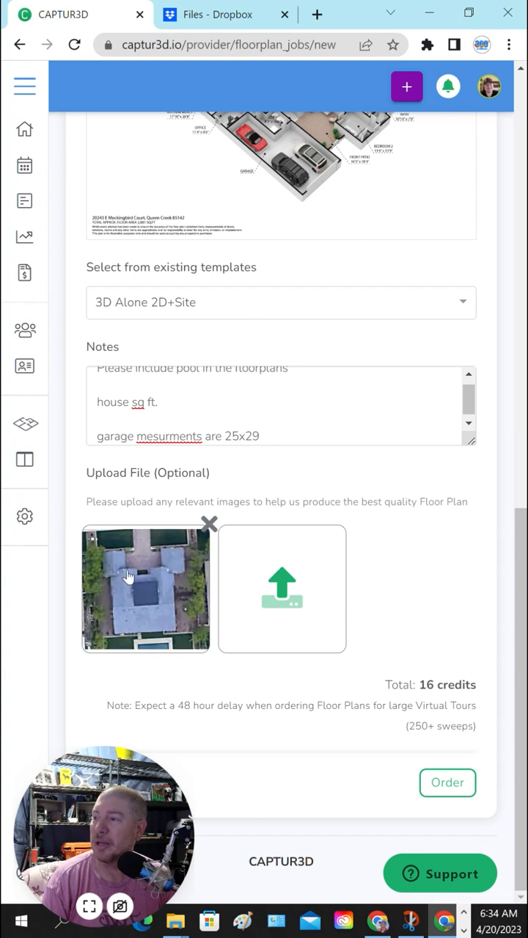
{"action": "mouse_move", "coordinate": [113, 617]}
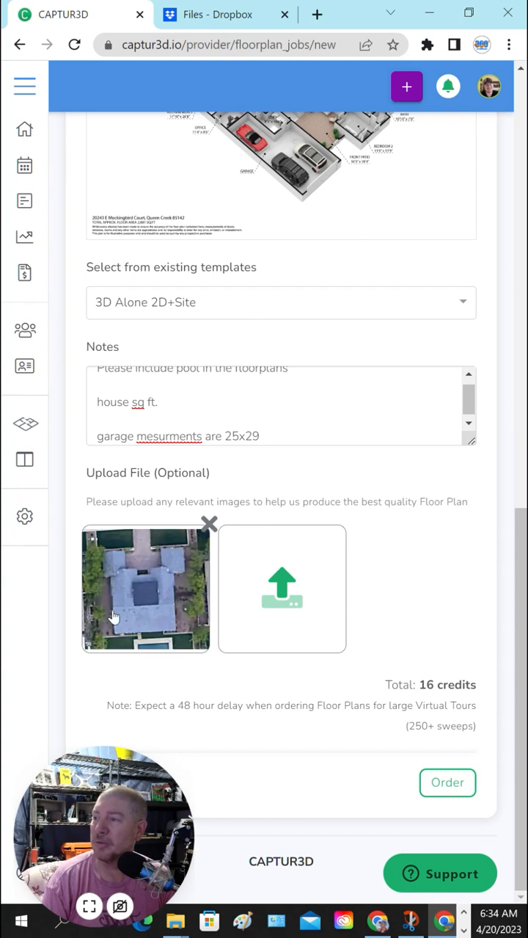
{"action": "mouse_move", "coordinate": [132, 556]}
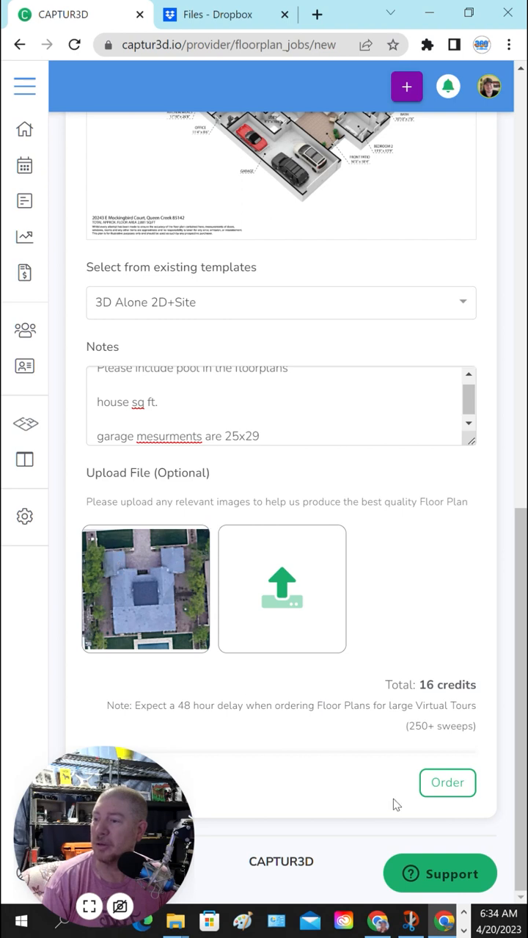
{"action": "mouse_move", "coordinate": [411, 792]}
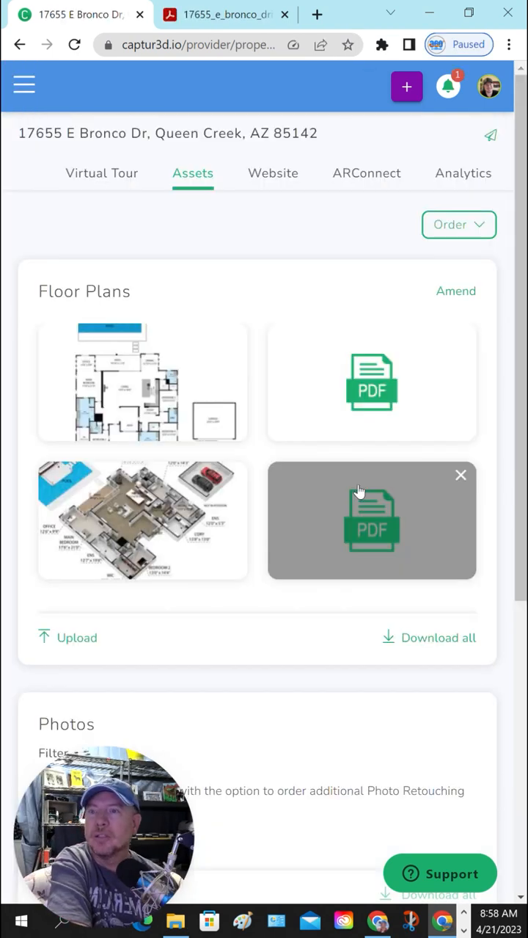
Open the second Floor Plans PDF tile on the Assets tab.
{"action": "left_click", "coordinate": [372, 519]}
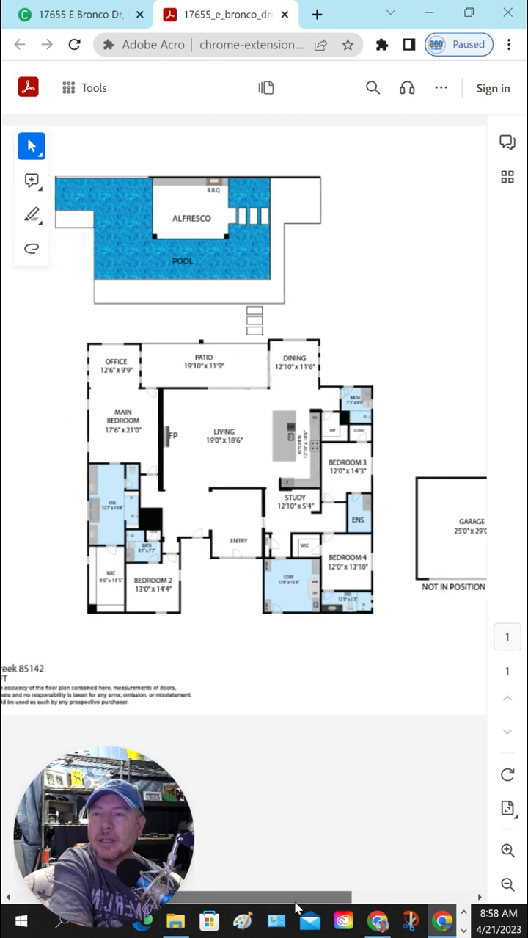
{"action": "mouse_move", "coordinate": [360, 648]}
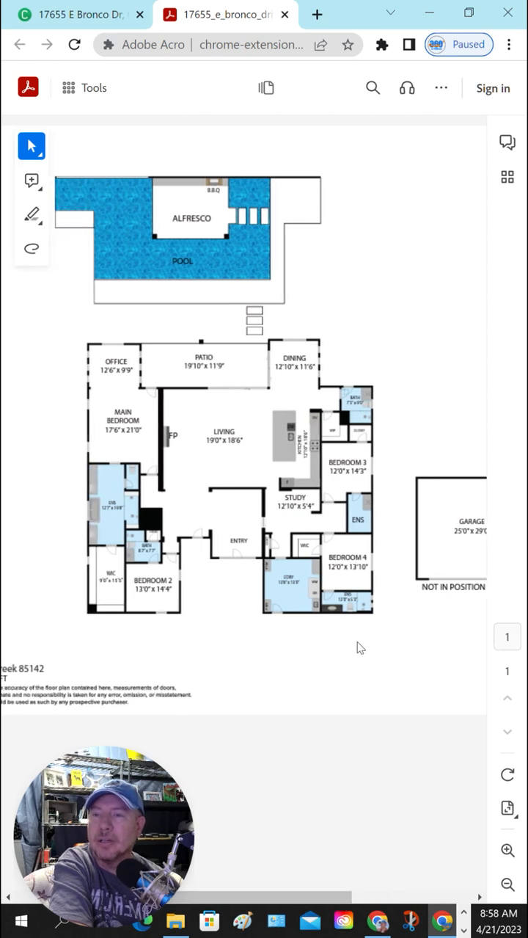
{"action": "mouse_move", "coordinate": [364, 666]}
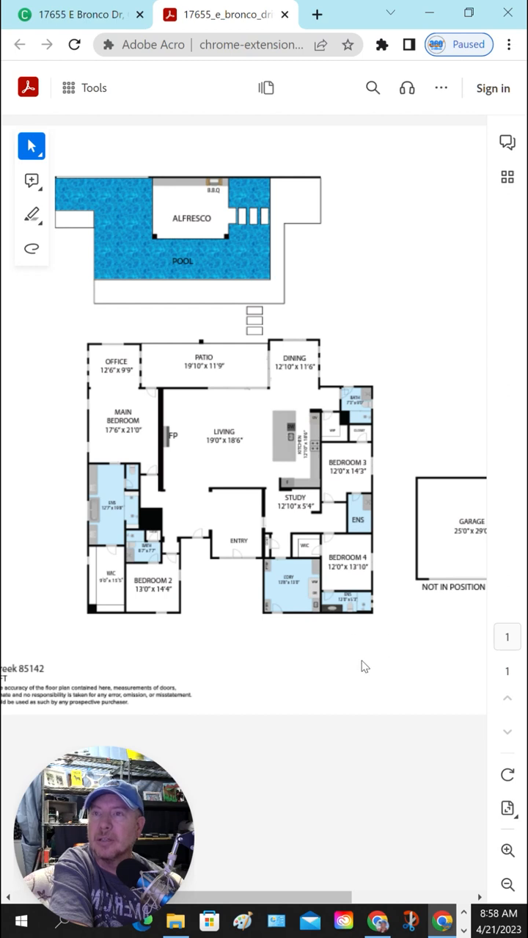
{"action": "mouse_move", "coordinate": [123, 215]}
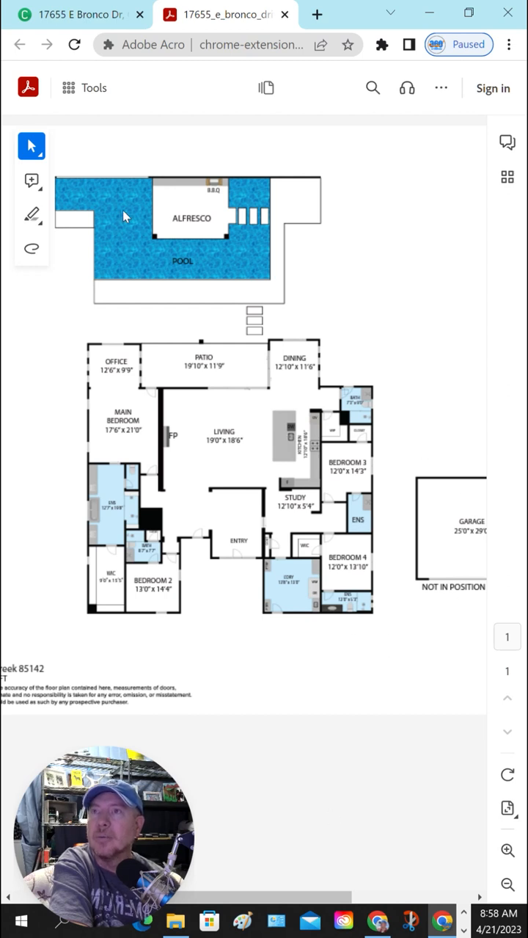
{"action": "double_click", "coordinate": [191, 218]}
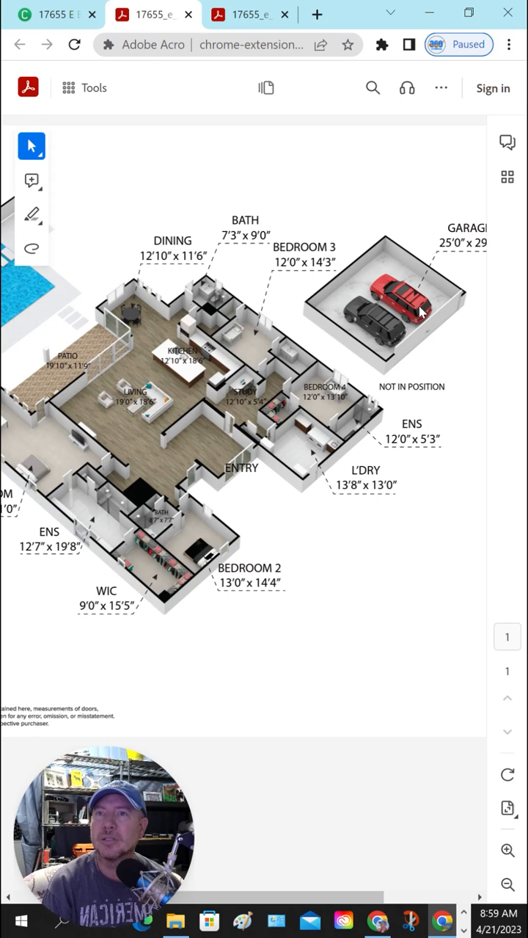
{"action": "mouse_move", "coordinate": [393, 253]}
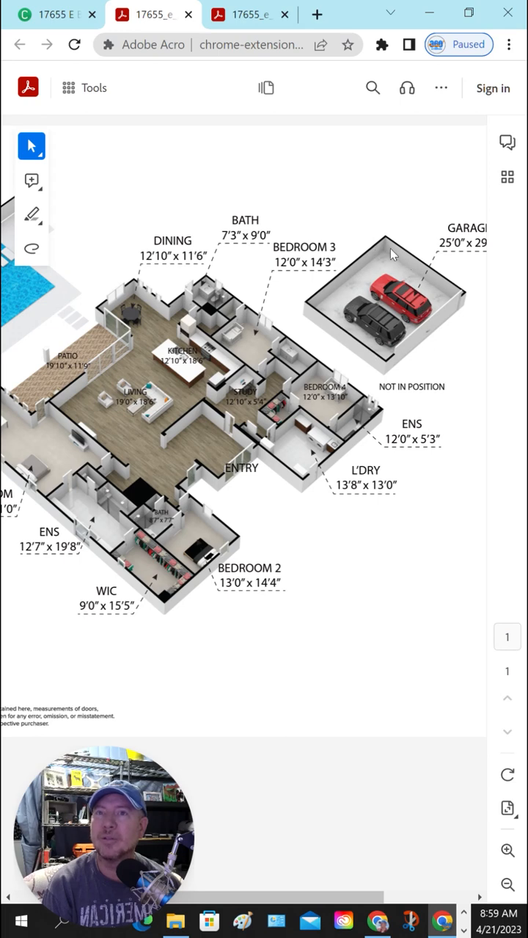
{"action": "mouse_move", "coordinate": [389, 270]}
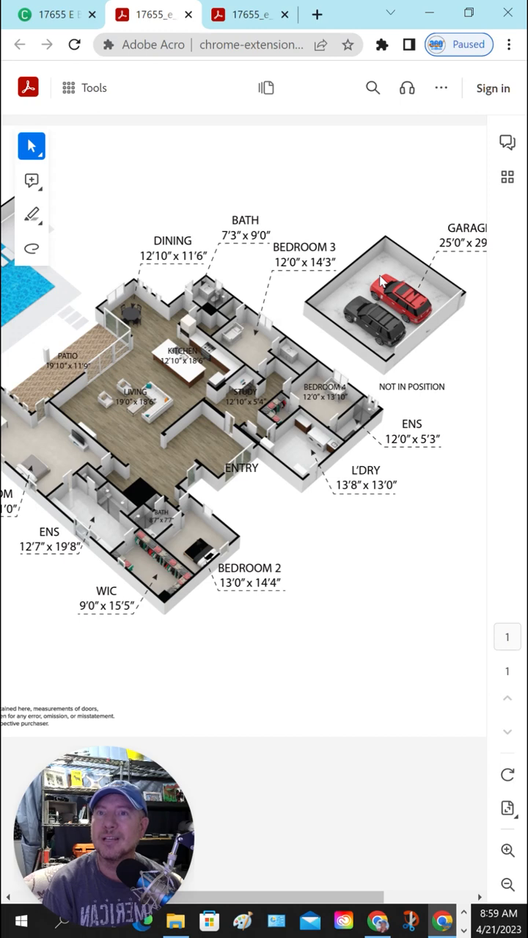
{"action": "mouse_move", "coordinate": [184, 632]}
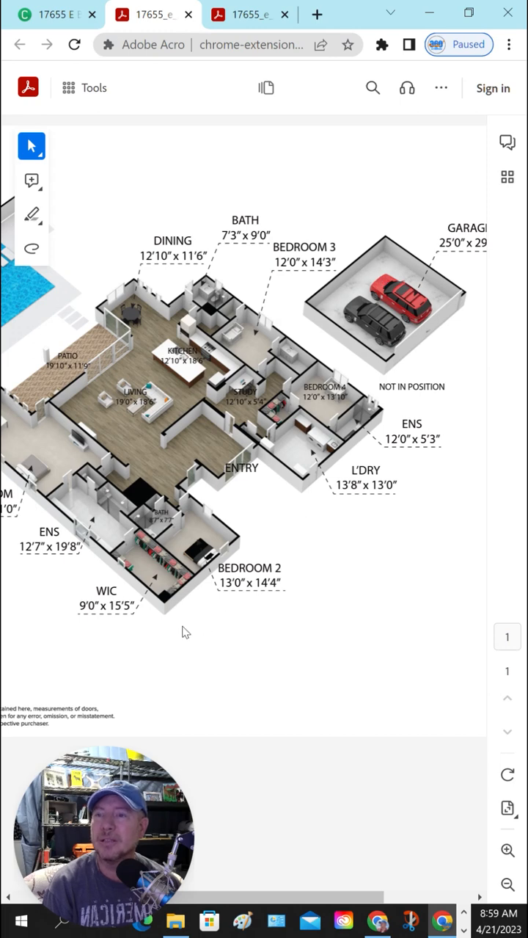
{"action": "mouse_move", "coordinate": [367, 453]}
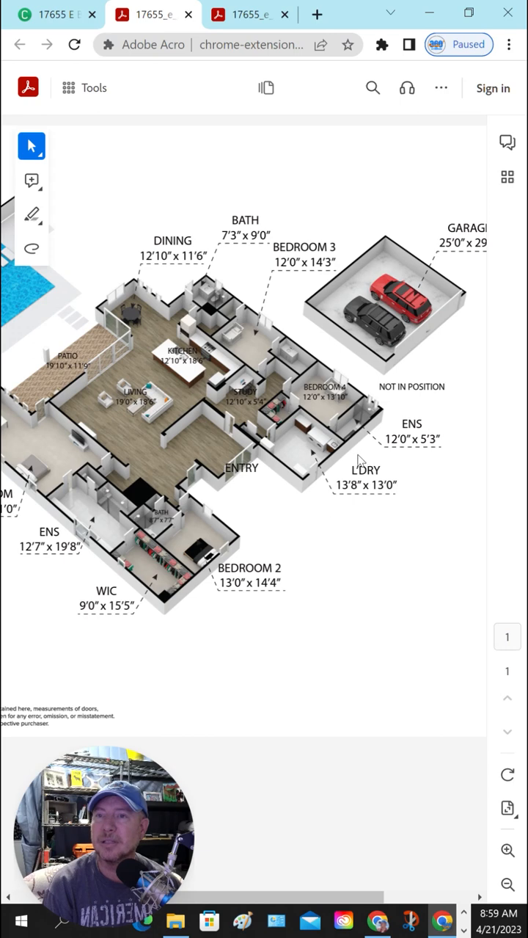
{"action": "mouse_move", "coordinate": [227, 560]}
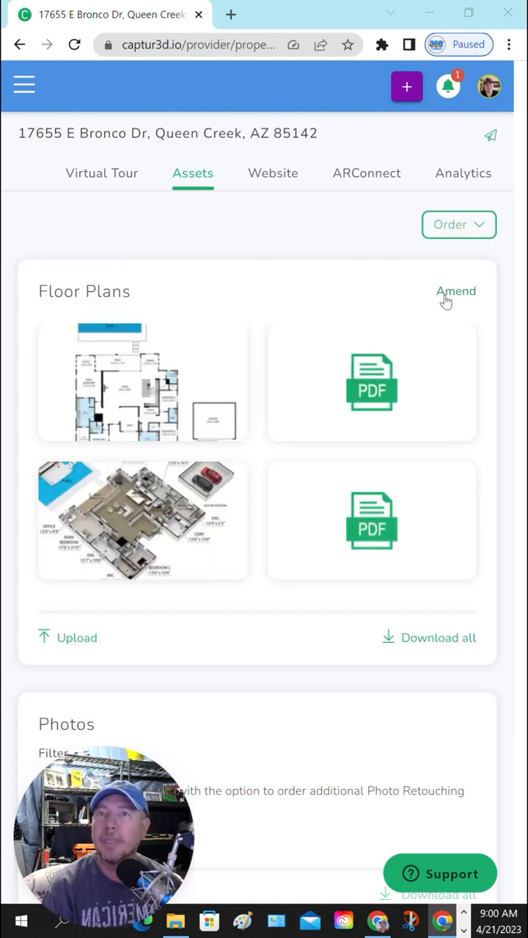
Request amendments: see attached, two same-size garages, Pool Deck, Main Bedroom, Living to Great Room.
{"action": "left_click", "coordinate": [456, 291]}
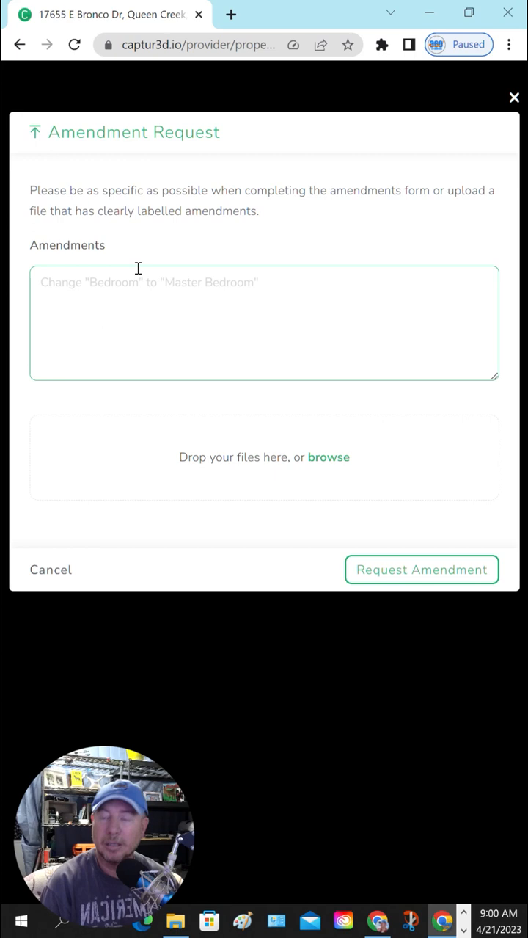
{"action": "type", "text": "Please see attached for correct Garage location.  The"}
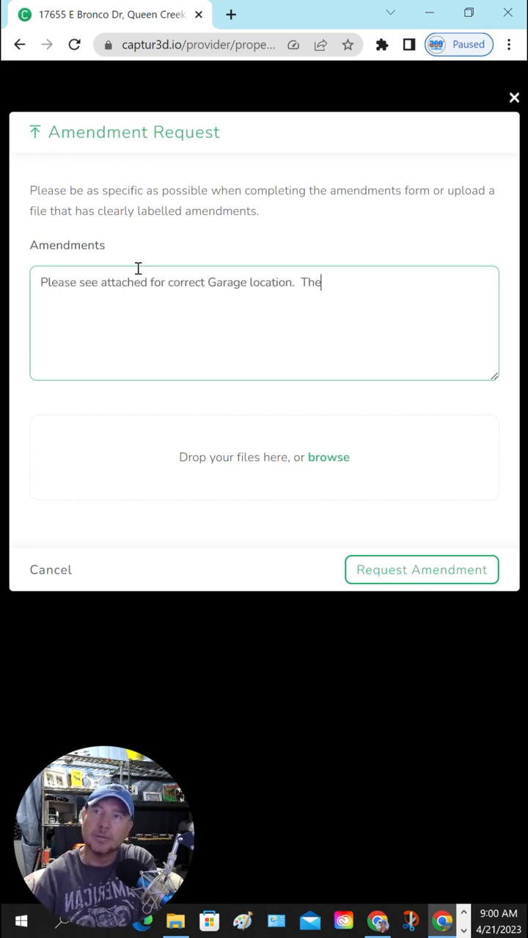
{"action": "type", "text": "re 2 garages same size."}
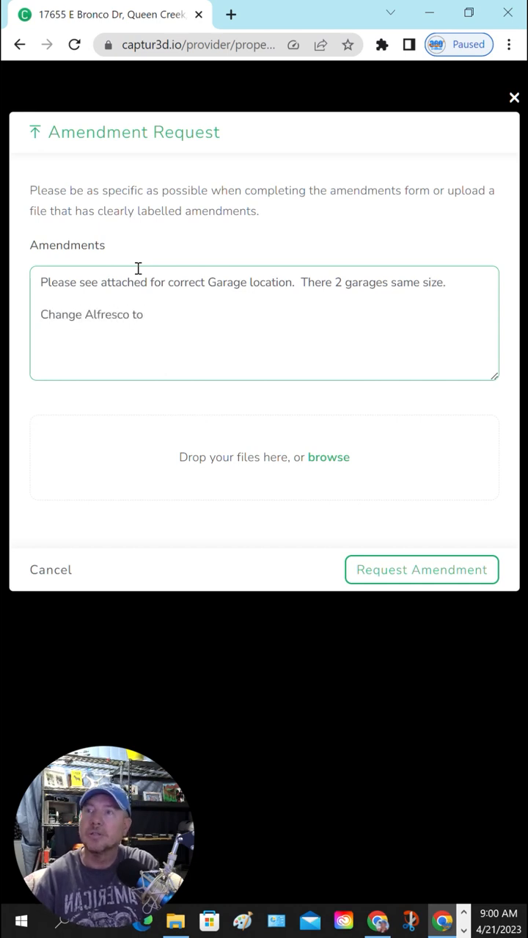
{"action": "type", "text": "Pool Deck/Our"}
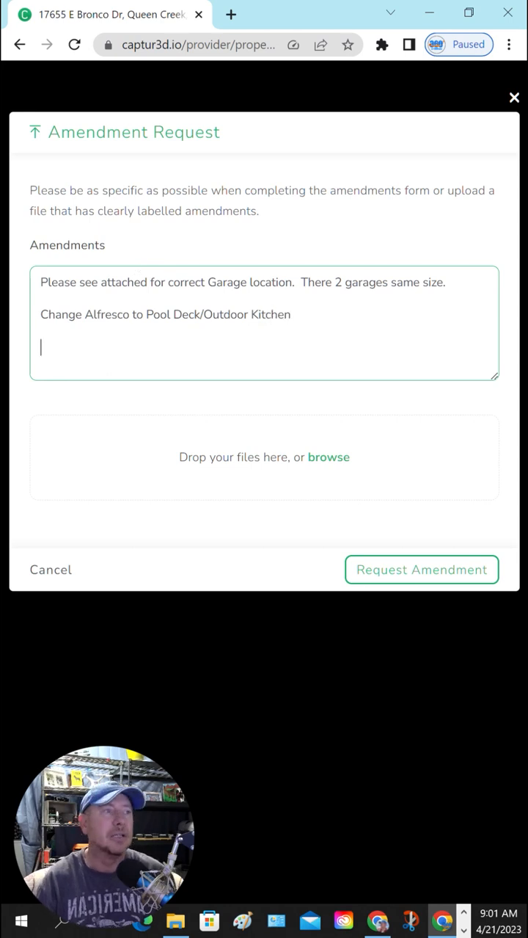
{"action": "type", "text": "Main Bedroom to Owners Suite"}
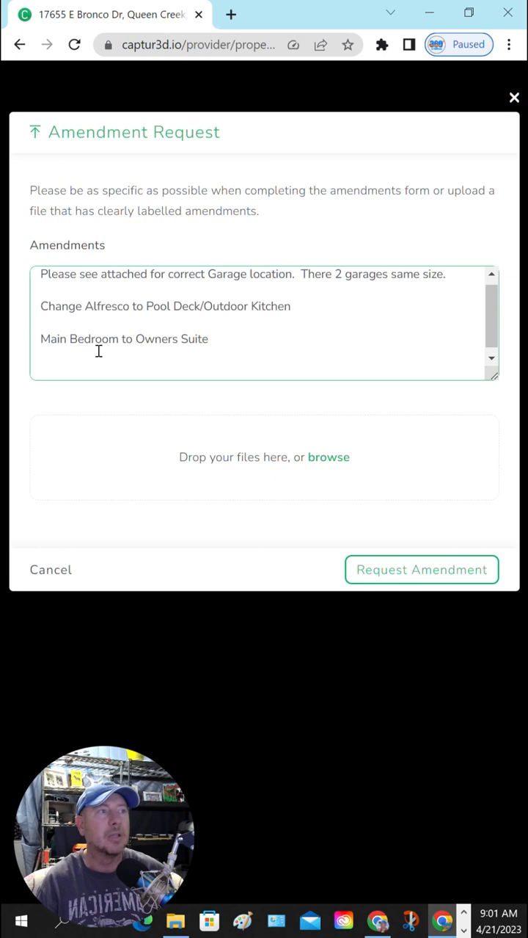
{"action": "type", "text": "Living to Great Room"}
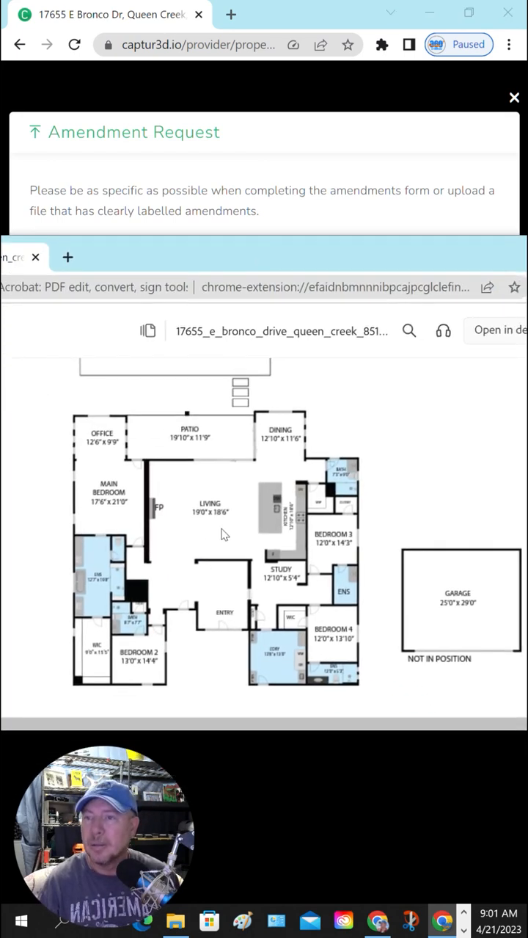
{"action": "mouse_move", "coordinate": [216, 583]}
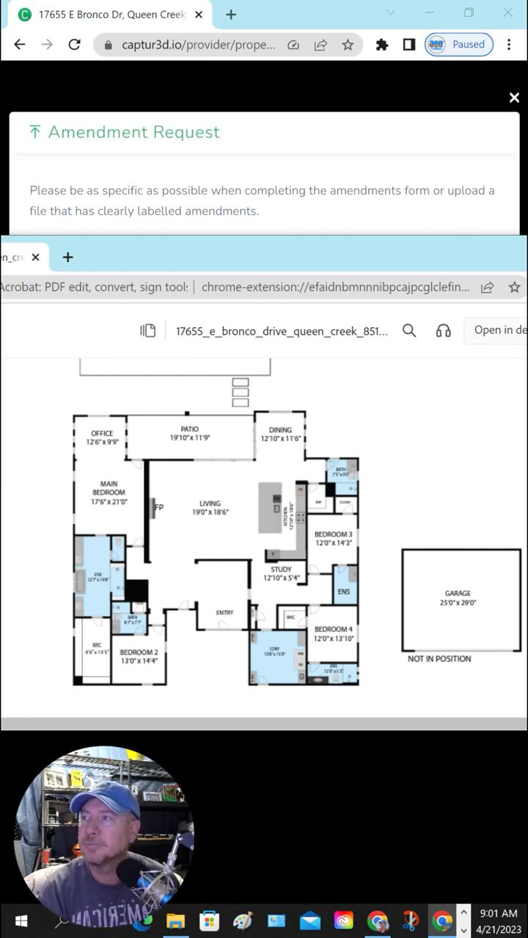
{"action": "mouse_move", "coordinate": [233, 593]}
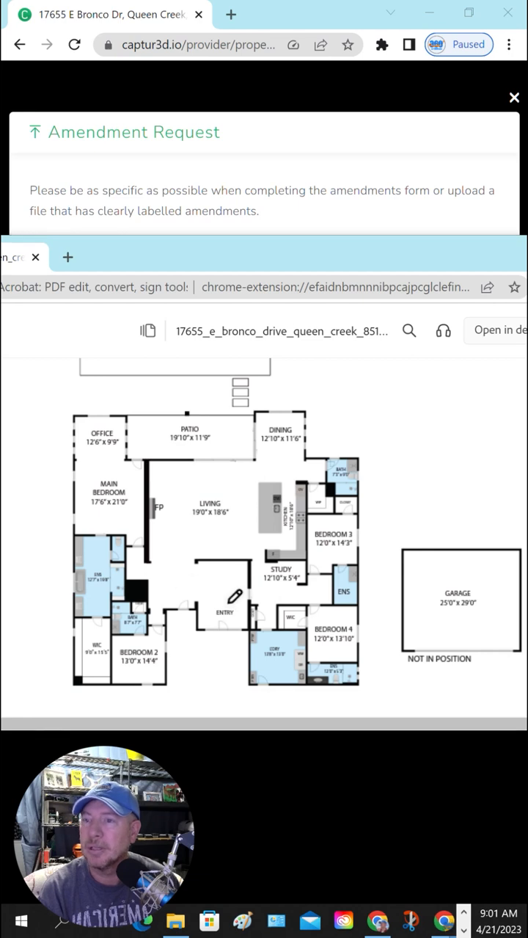
Start drawing red markup near the entry on the floor plan.
{"action": "left_click_drag", "start_coordinate": [217, 595], "coordinate": [224, 638]}
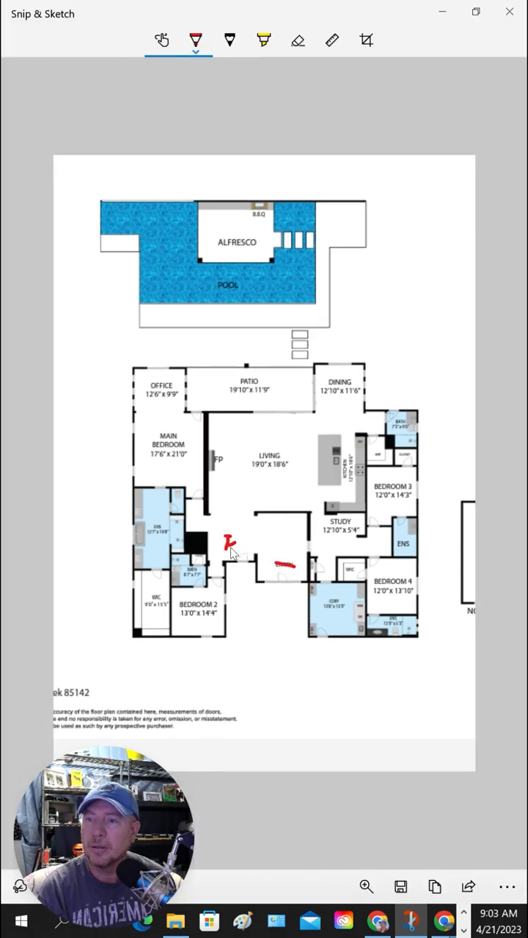
Write a red handwritten note beside the entry area of the floor plan.
{"action": "left_click_drag", "start_coordinate": [227, 547], "coordinate": [282, 528]}
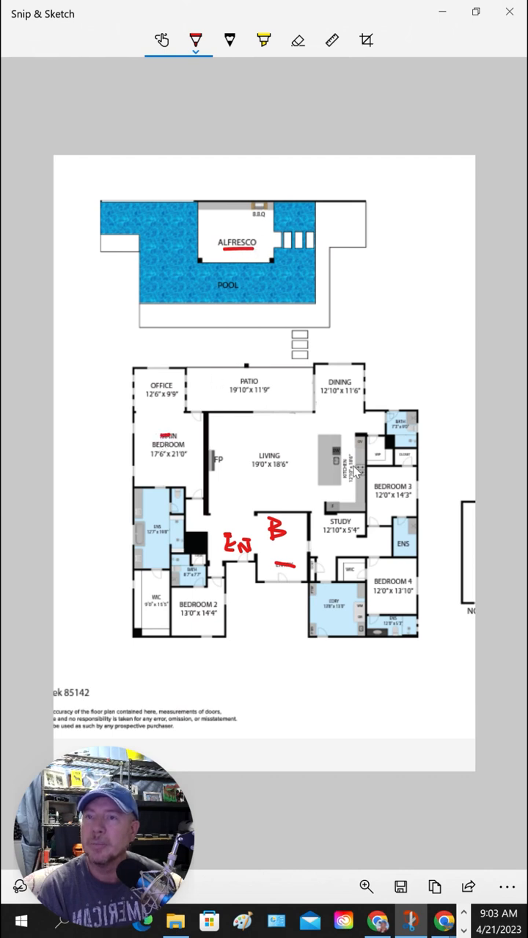
{"action": "mouse_move", "coordinate": [187, 431]}
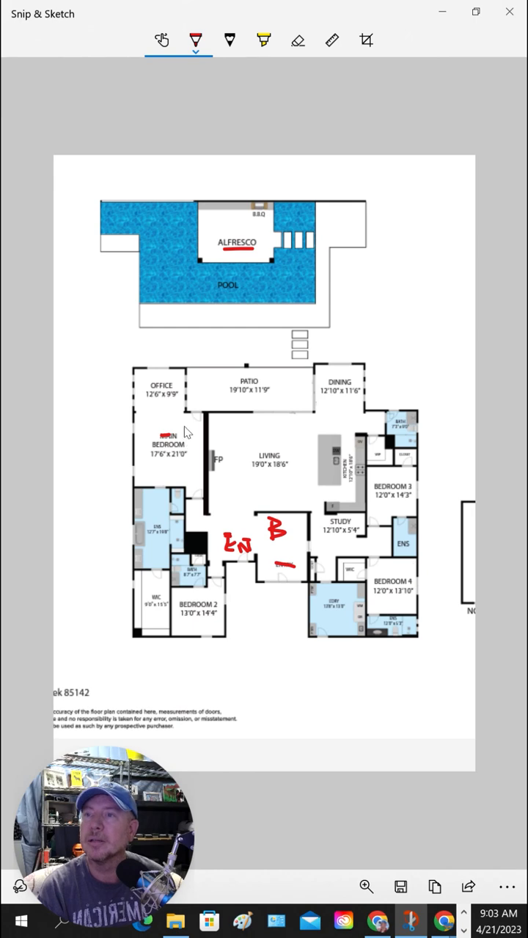
{"action": "mouse_move", "coordinate": [441, 12]}
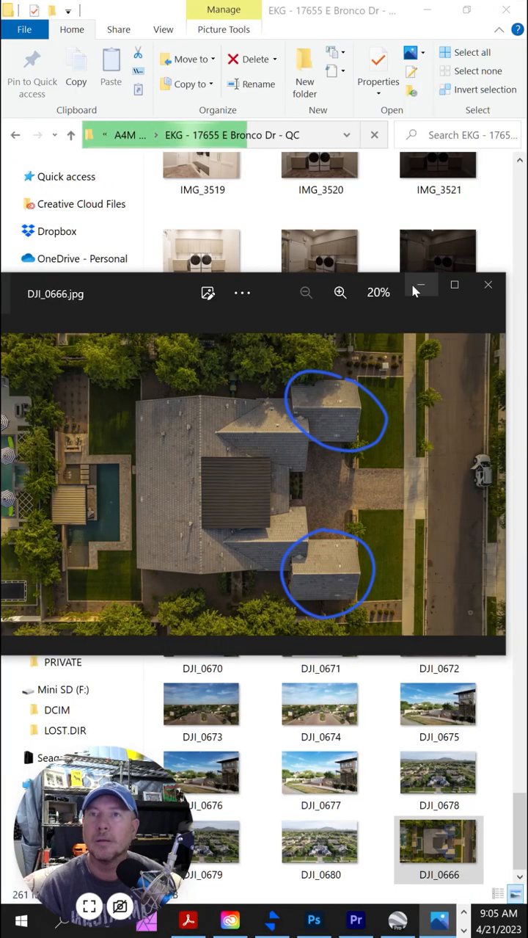
View the aerial photo with both garages circled full screen, then close Photos.
{"action": "left_click", "coordinate": [455, 284]}
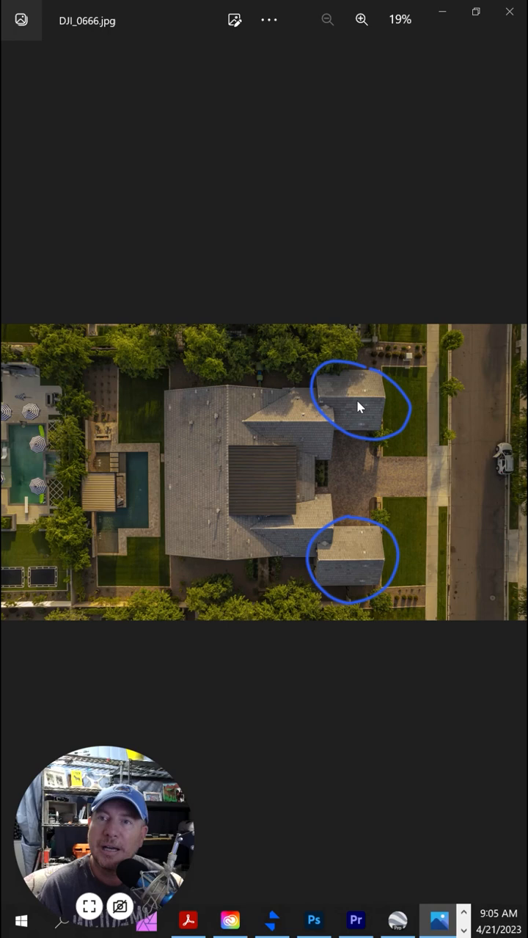
{"action": "mouse_move", "coordinate": [345, 529]}
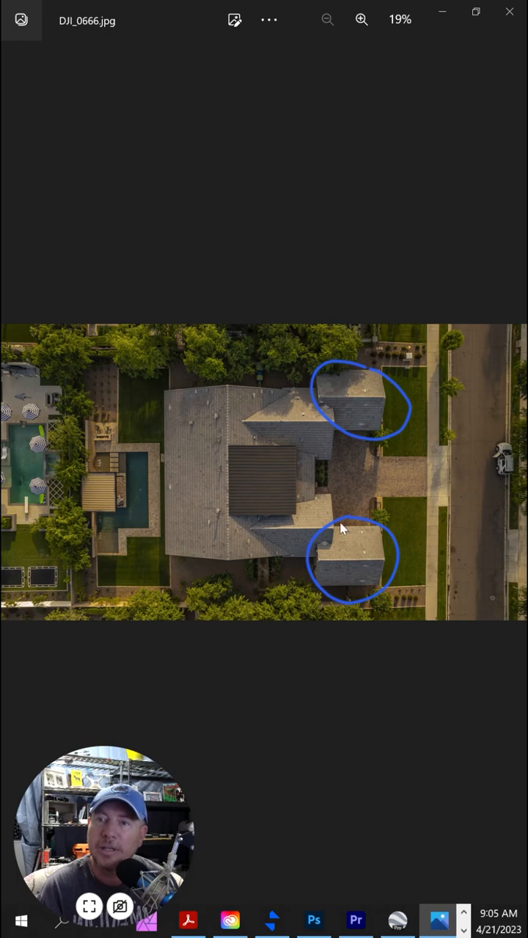
{"action": "mouse_move", "coordinate": [510, 13]}
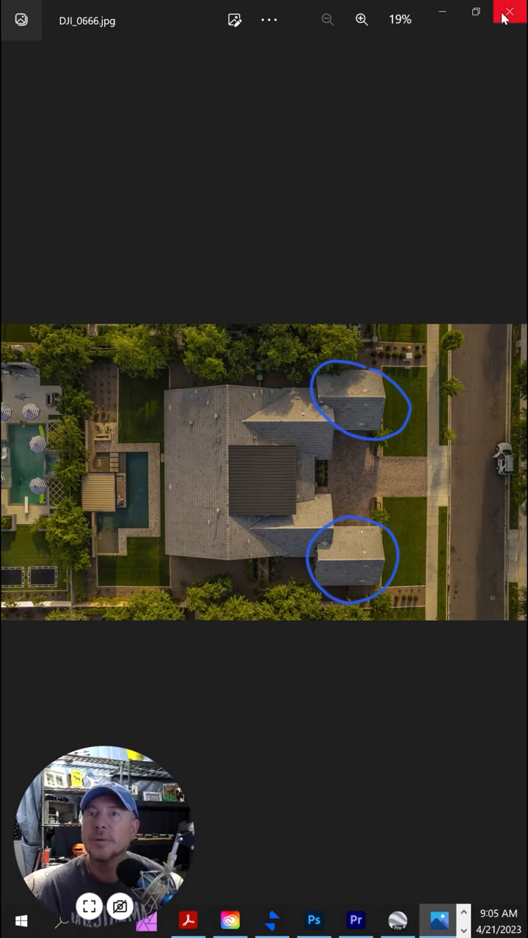
{"action": "mouse_move", "coordinate": [510, 12]}
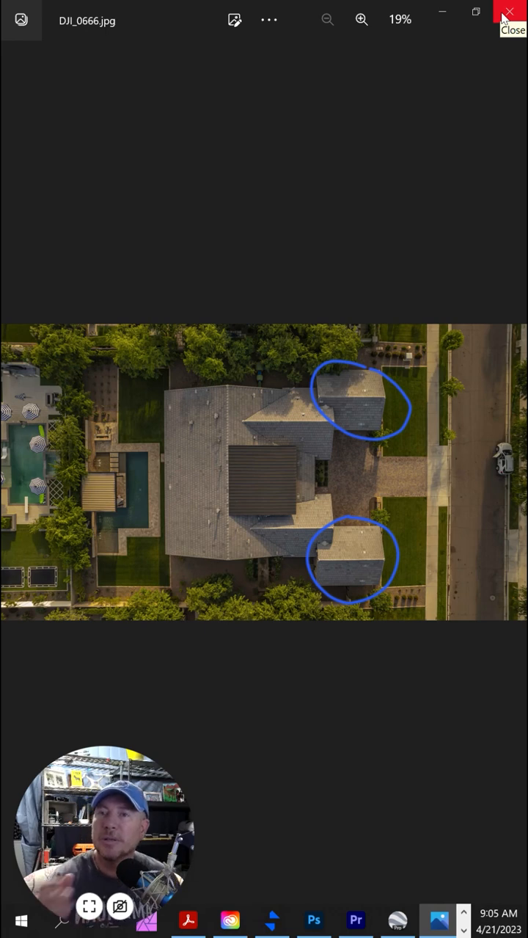
{"action": "left_click", "coordinate": [511, 12]}
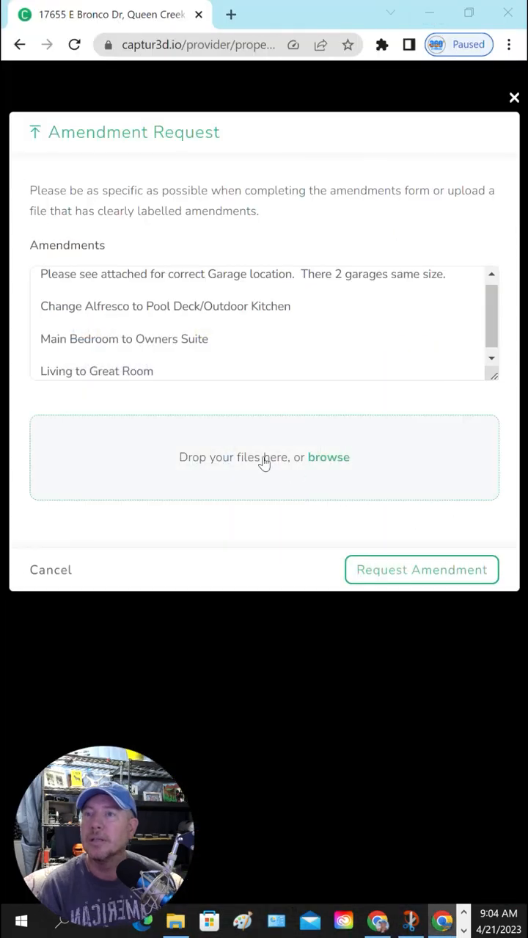
Browse for a file to upload to the Amendment Request.
{"action": "left_click", "coordinate": [329, 456]}
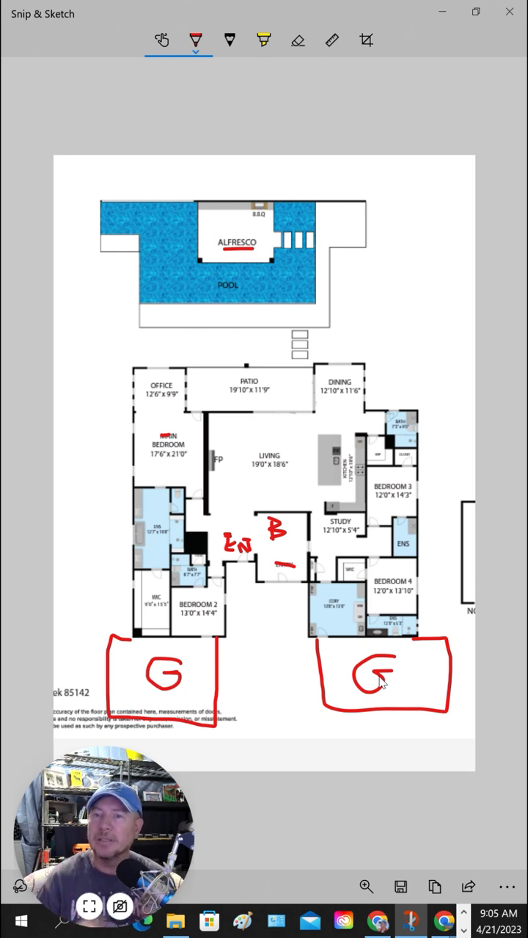
{"action": "mouse_move", "coordinate": [347, 658]}
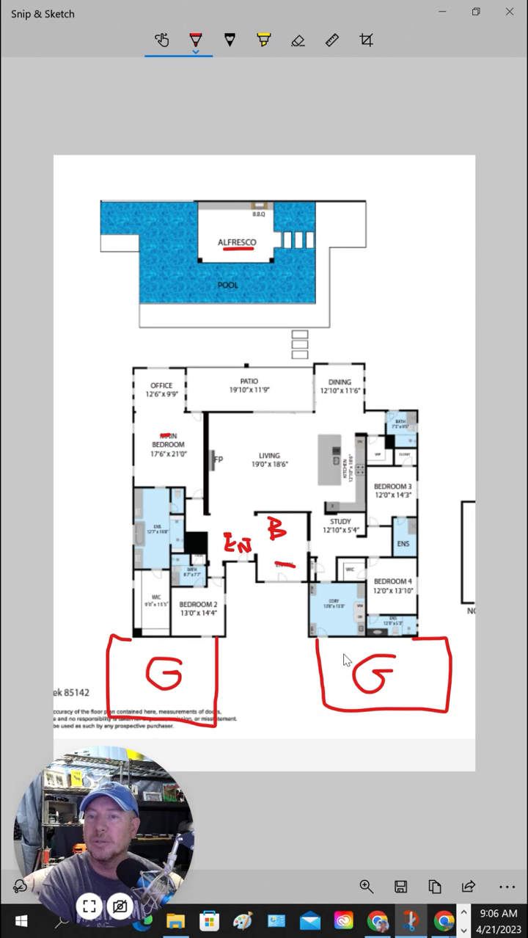
{"action": "mouse_move", "coordinate": [248, 262]}
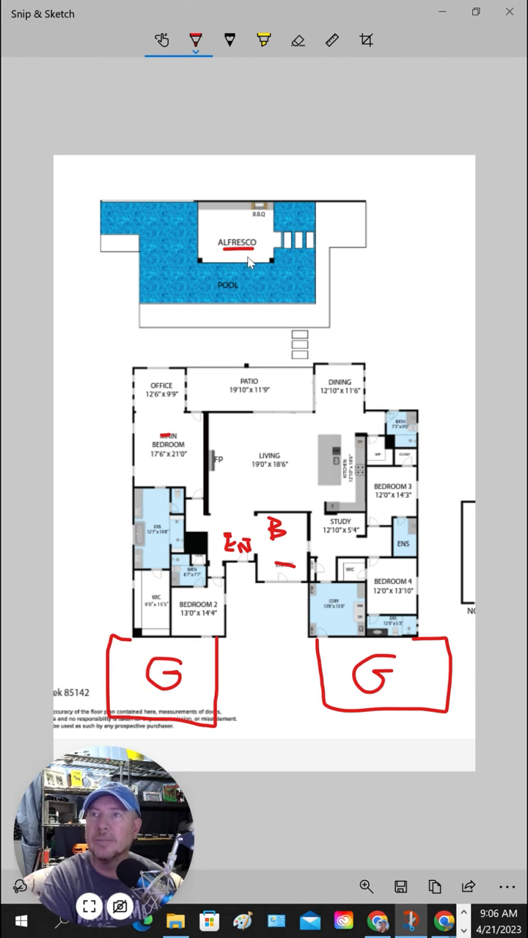
{"action": "mouse_move", "coordinate": [299, 423]}
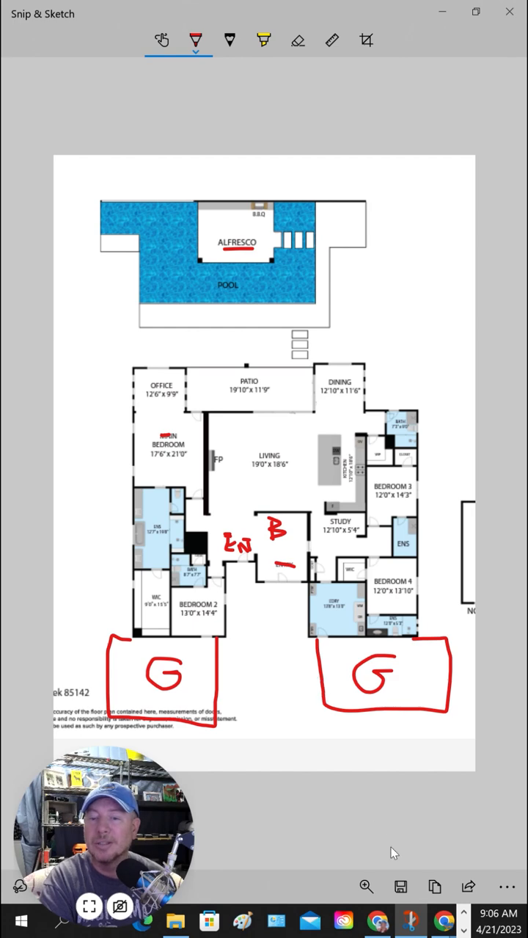
Save the marked-up floor plan snip showing both garages and the relabelled rooms.
{"action": "left_click", "coordinate": [401, 886]}
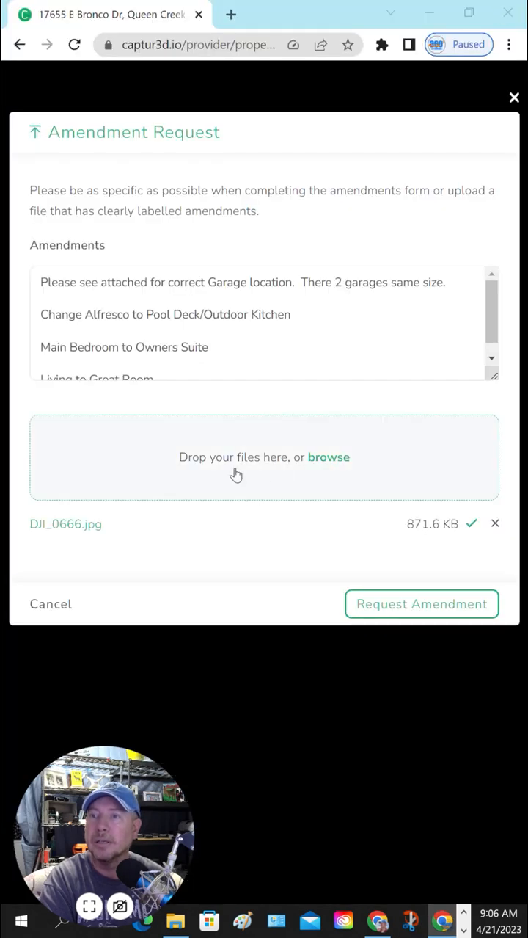
Attach the saved floor plan screenshot (112.7 KB) as a second file beside DJI_0666.jpg.
{"action": "left_click", "coordinate": [329, 457]}
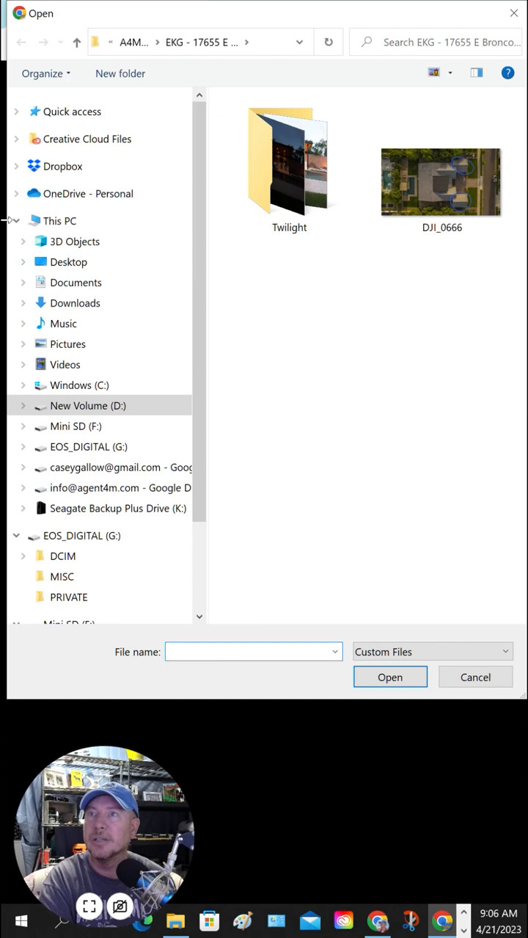
{"action": "left_click", "coordinate": [67, 343]}
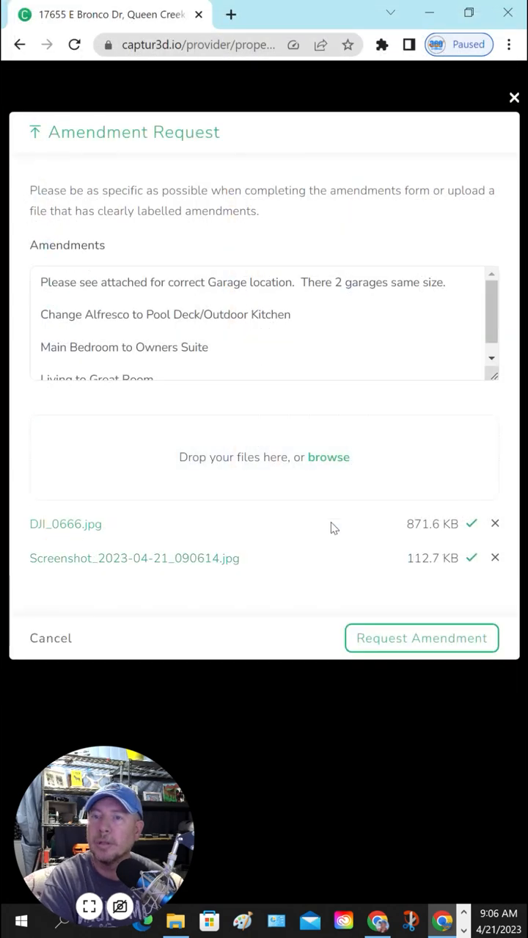
{"action": "scroll", "scroll_direction": "down", "scroll_amount": 3}
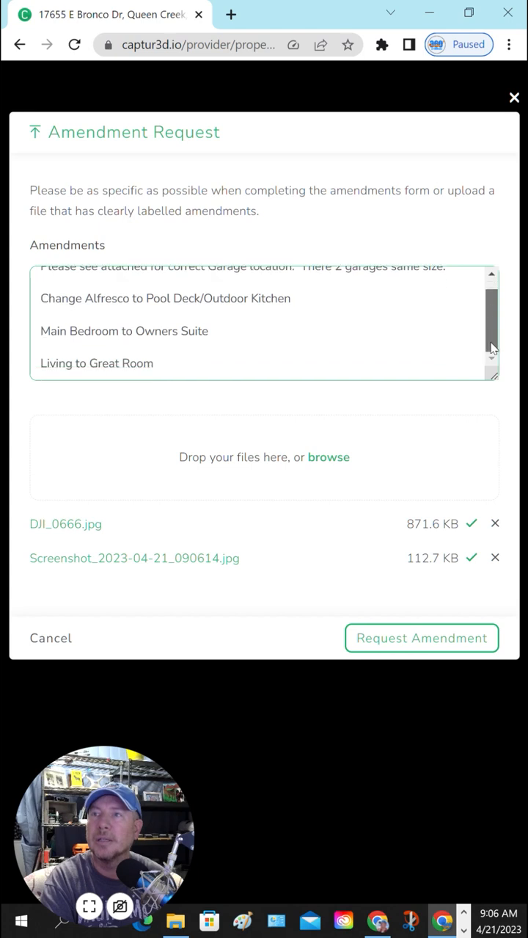
Type an amendment note: move the entry one door left, relabel the current entry Bonus/Den.
{"action": "type", "text": "Move entry to the left one door and where"}
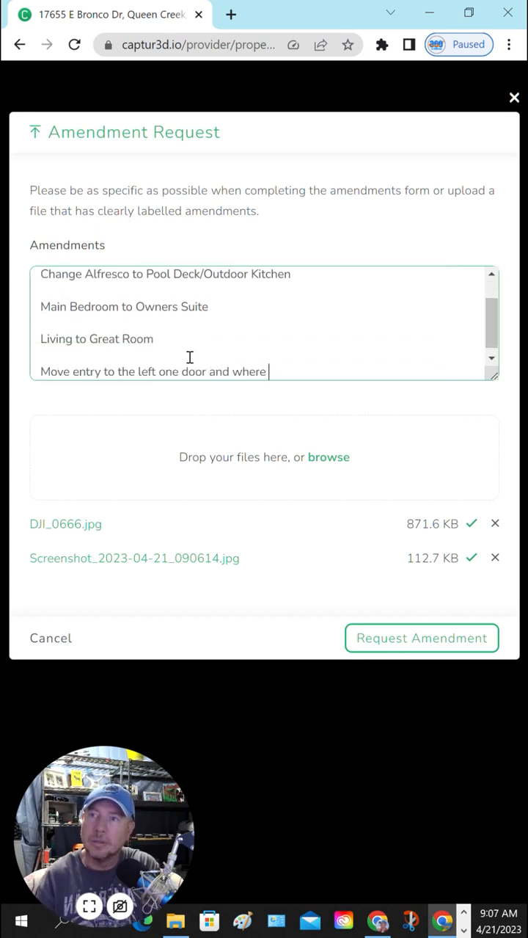
{"action": "type", "text": "it says entry now is a bonus/"}
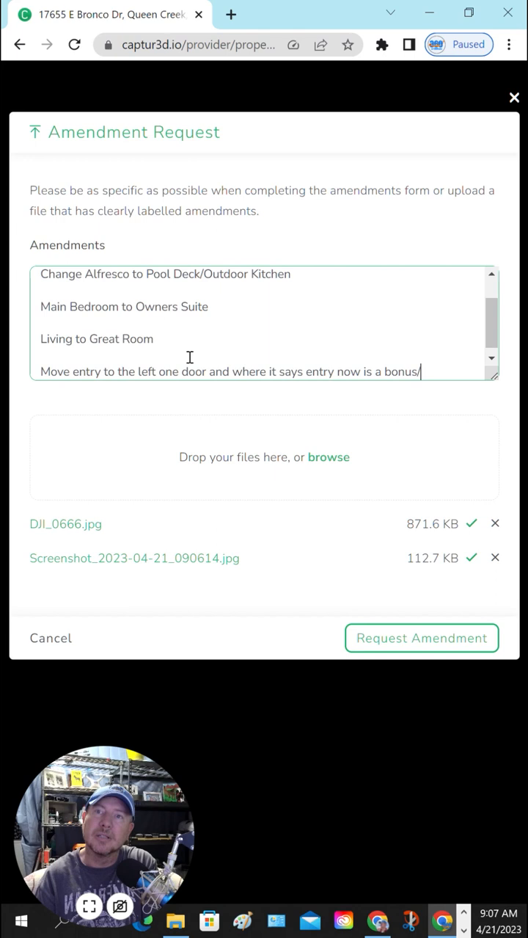
{"action": "type", "text": "Den"}
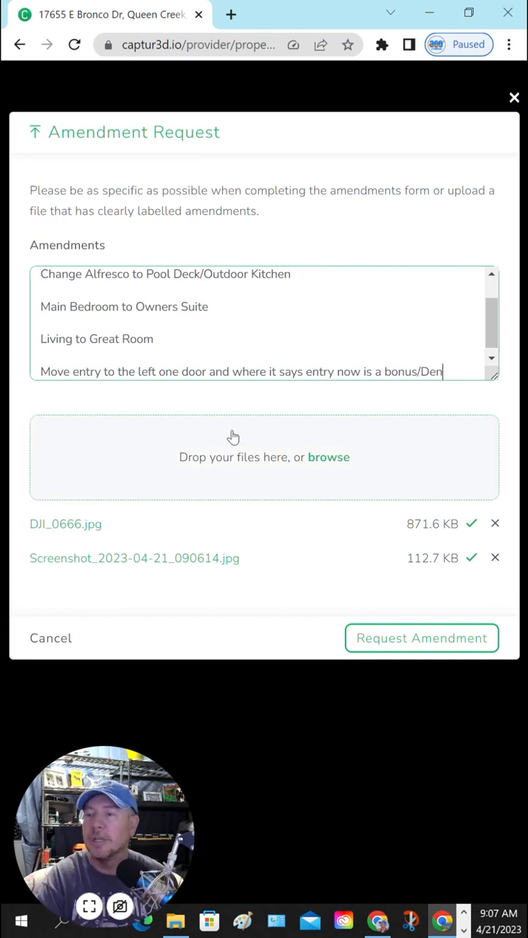
{"action": "left_click", "coordinate": [421, 636]}
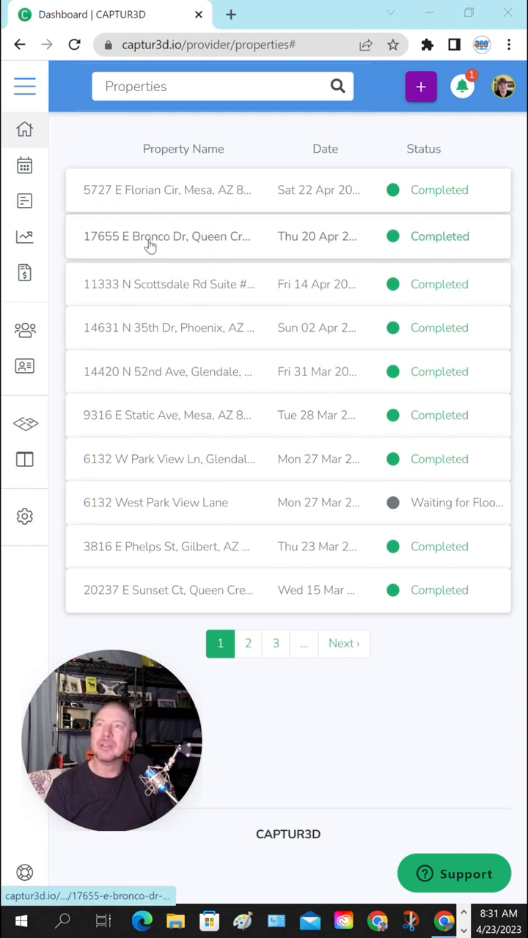
{"action": "left_click", "coordinate": [165, 236]}
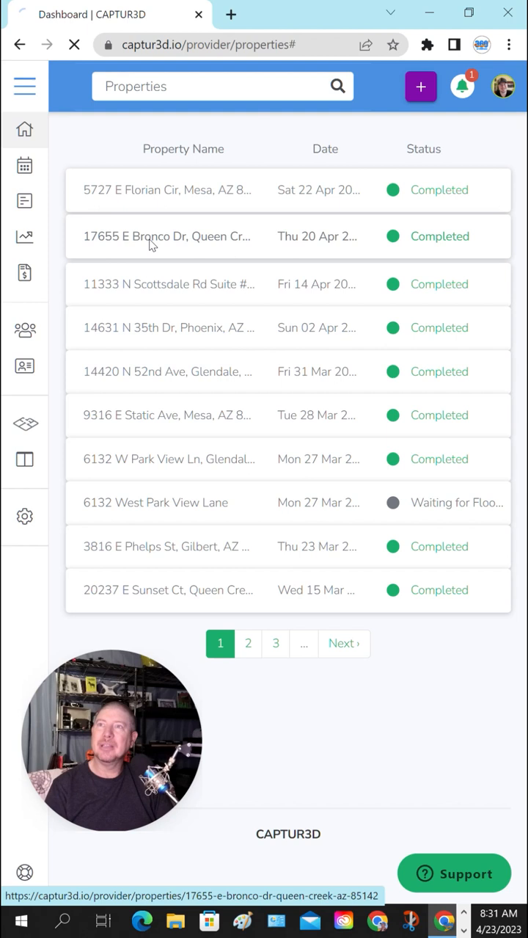
{"action": "left_click", "coordinate": [166, 236]}
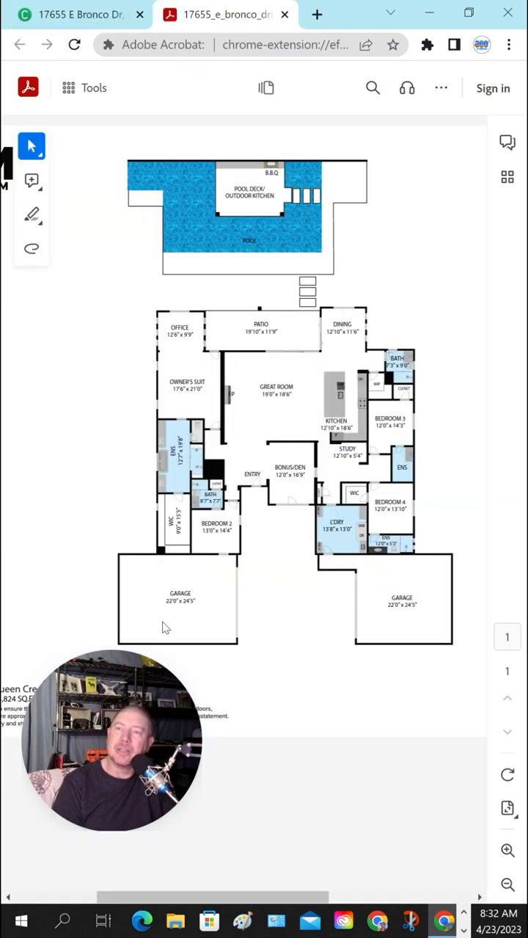
{"action": "mouse_move", "coordinate": [362, 571]}
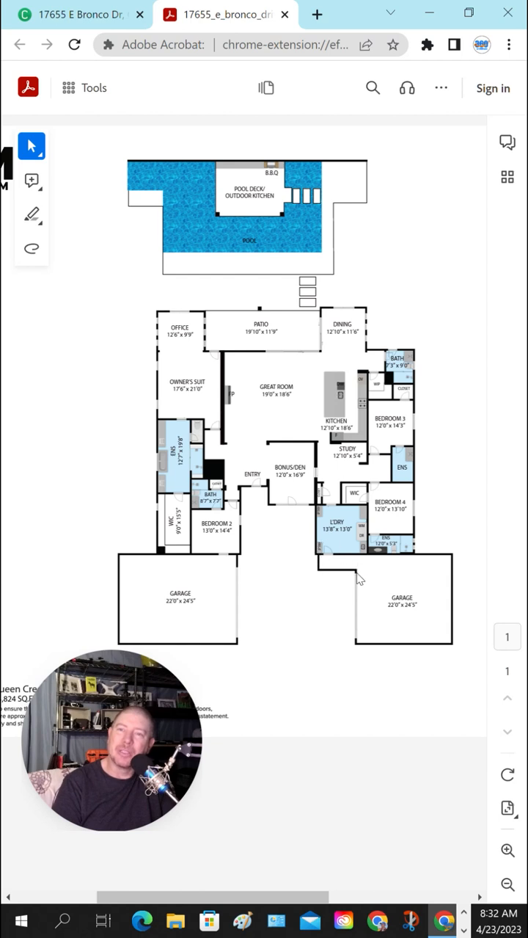
{"action": "mouse_move", "coordinate": [319, 598]}
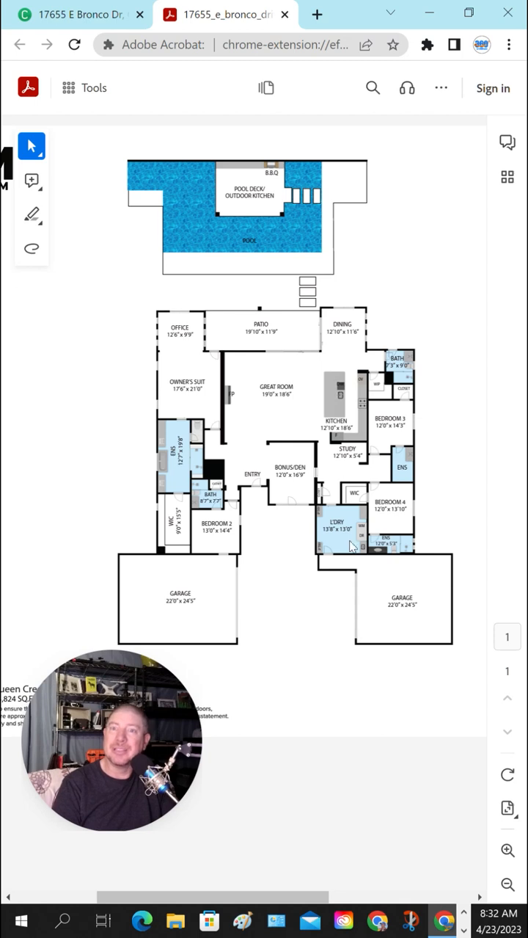
{"action": "mouse_move", "coordinate": [317, 573]}
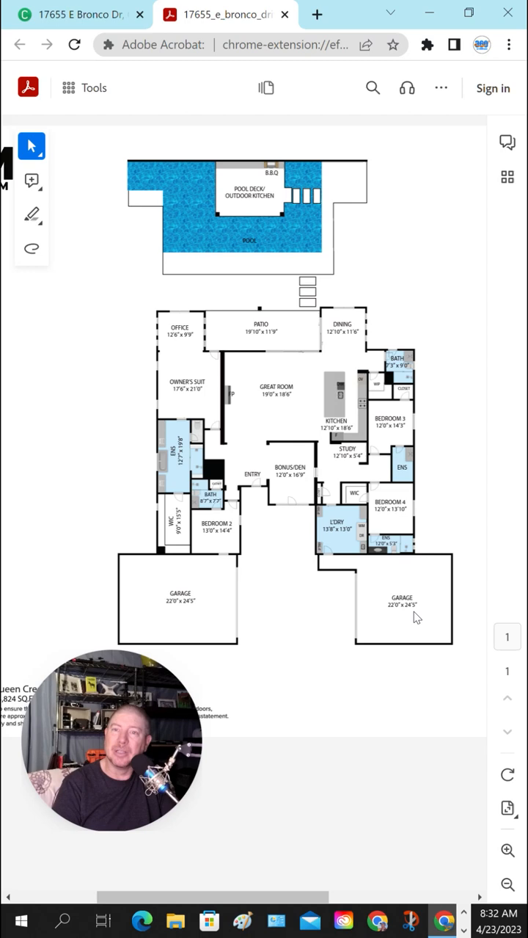
{"action": "left_click", "coordinate": [77, 15]}
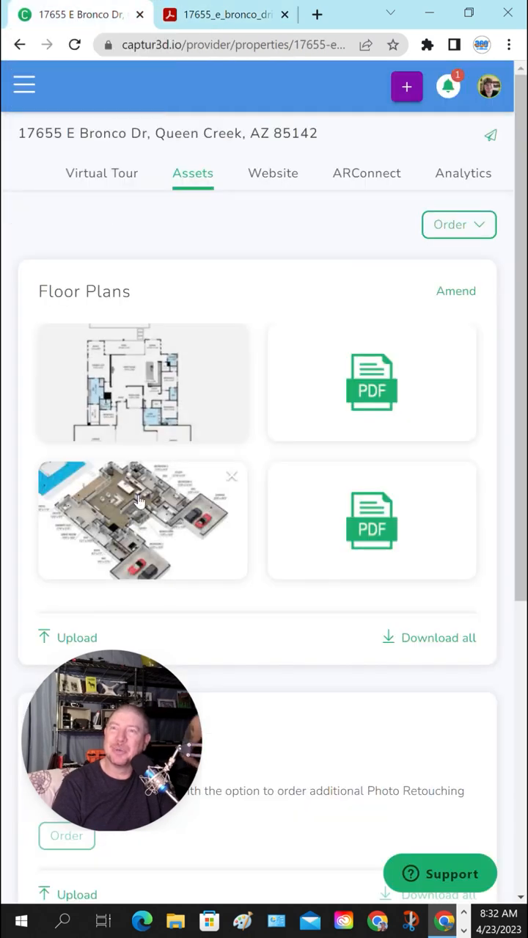
{"action": "left_click", "coordinate": [142, 519]}
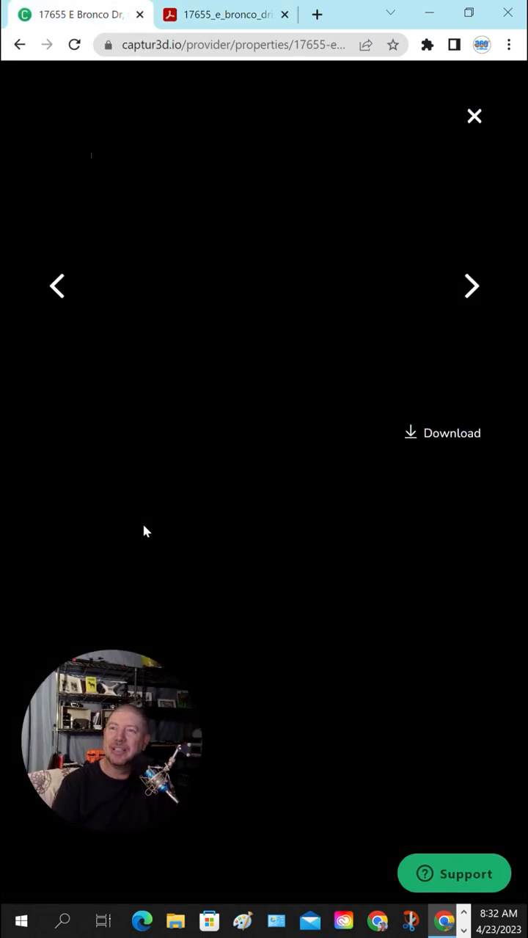